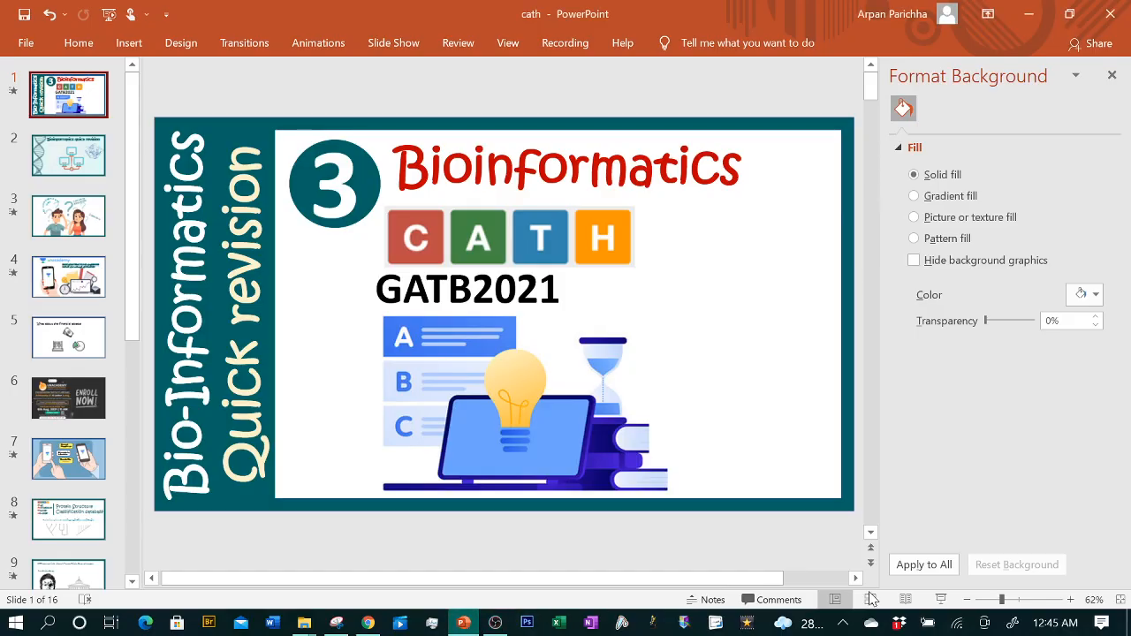
mouse_move(940, 599)
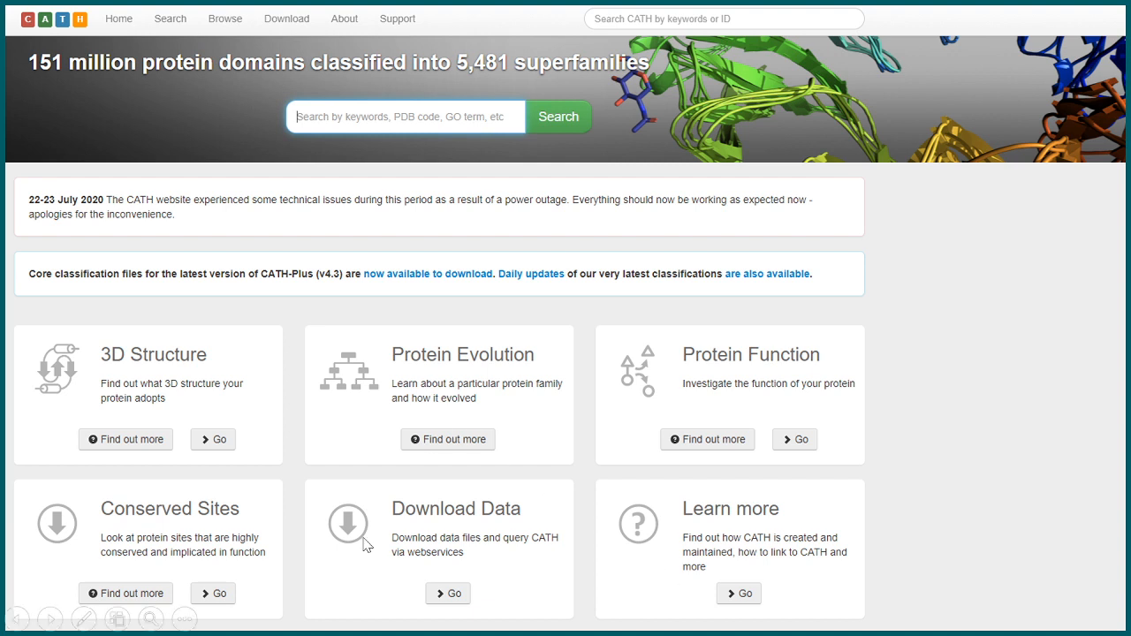
mouse_move(483, 354)
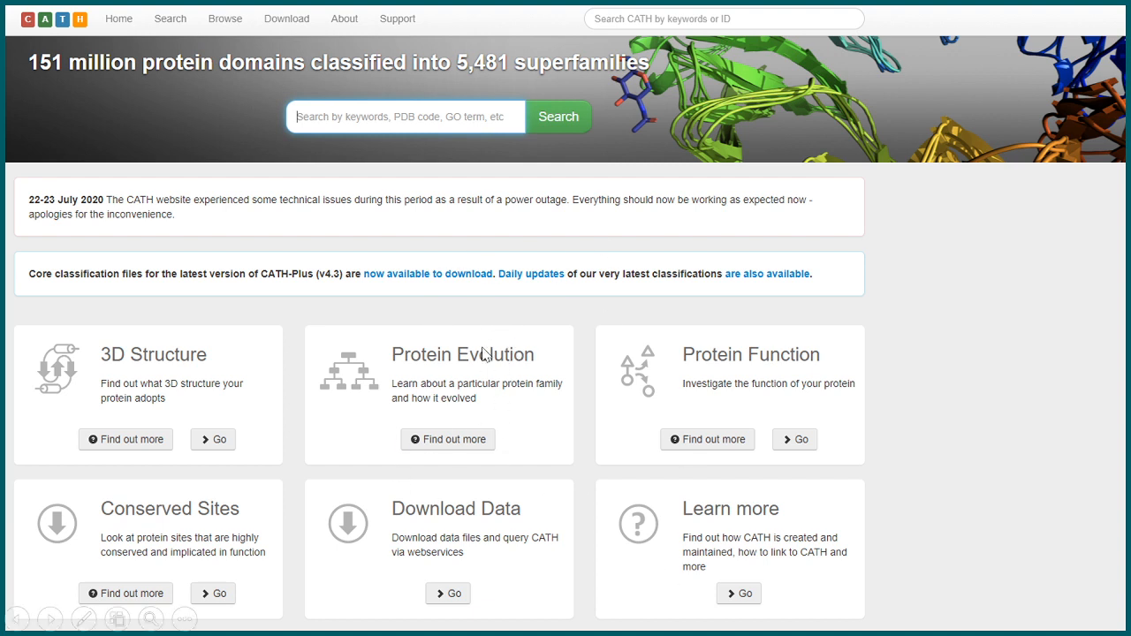
mouse_move(507, 395)
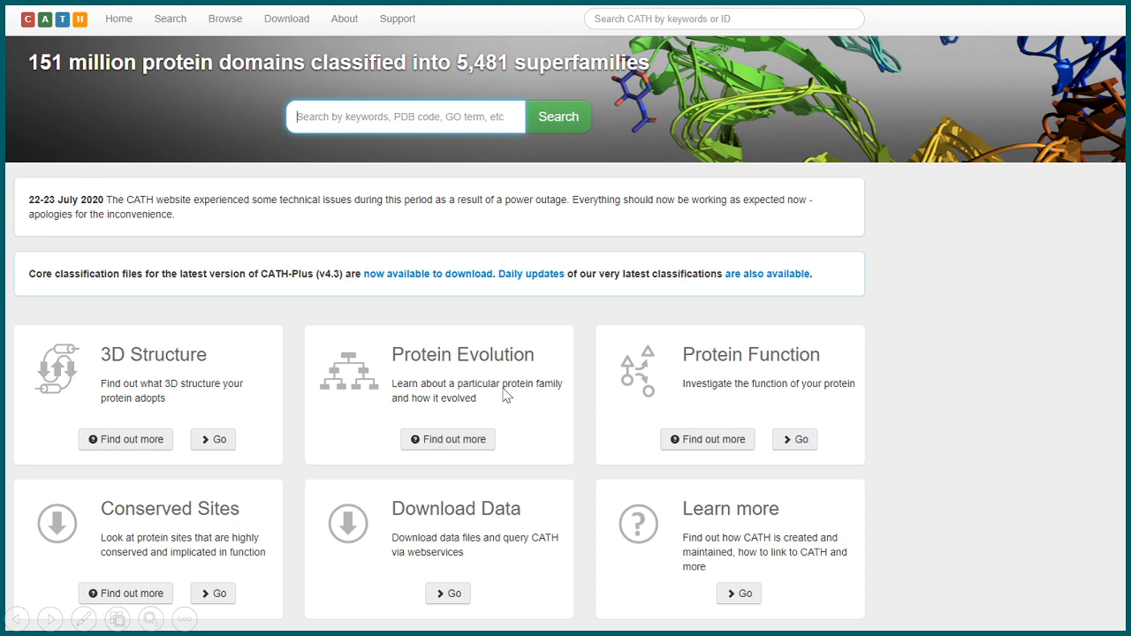
mouse_move(718, 386)
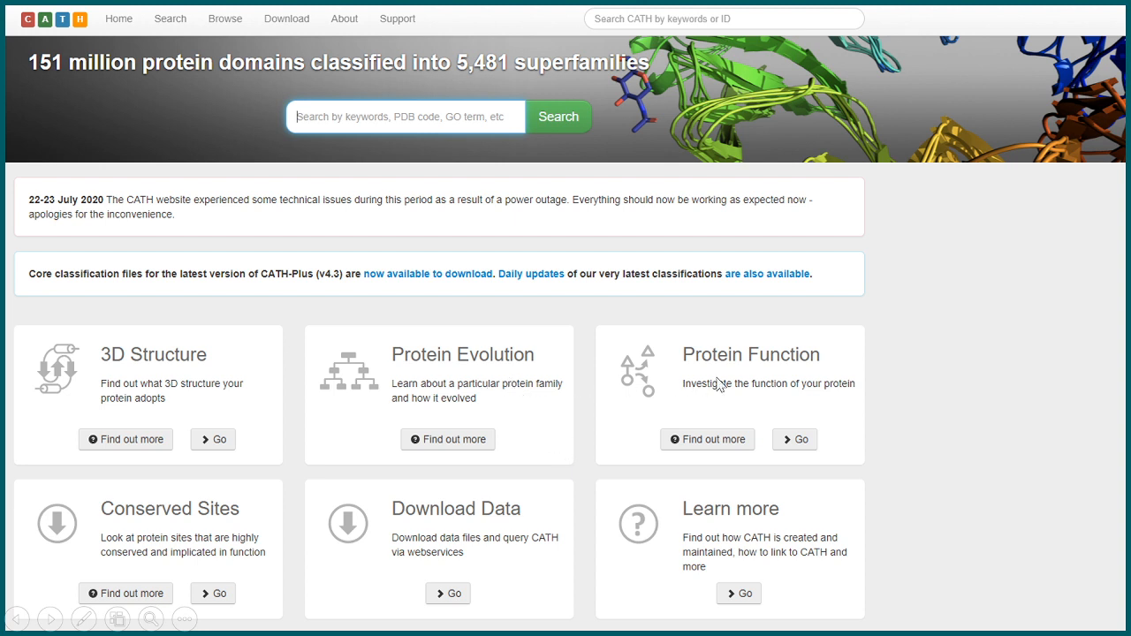
mouse_move(853, 532)
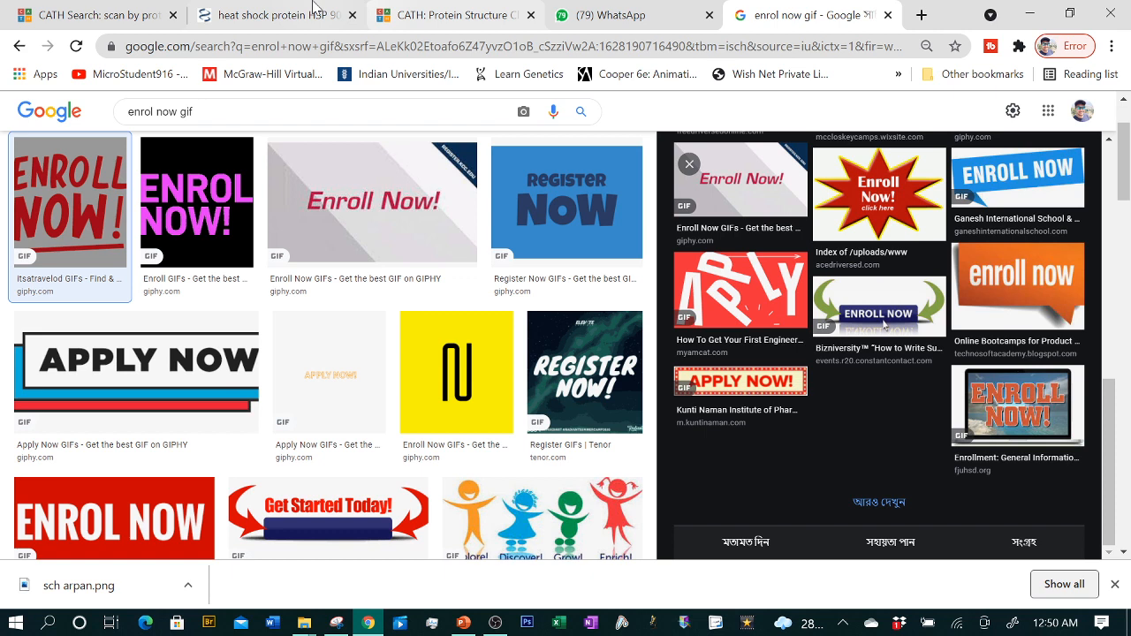
Close the Google results tab and open CATH's Search by Sequence page with an empty FASTA box.
left_click(452, 15)
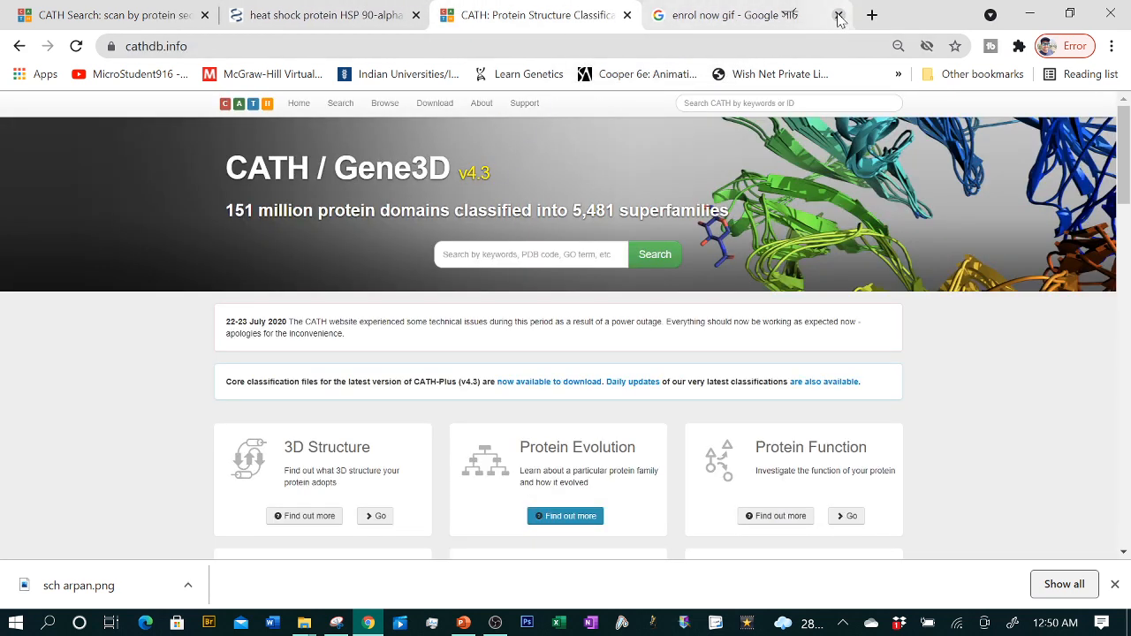
left_click(838, 15)
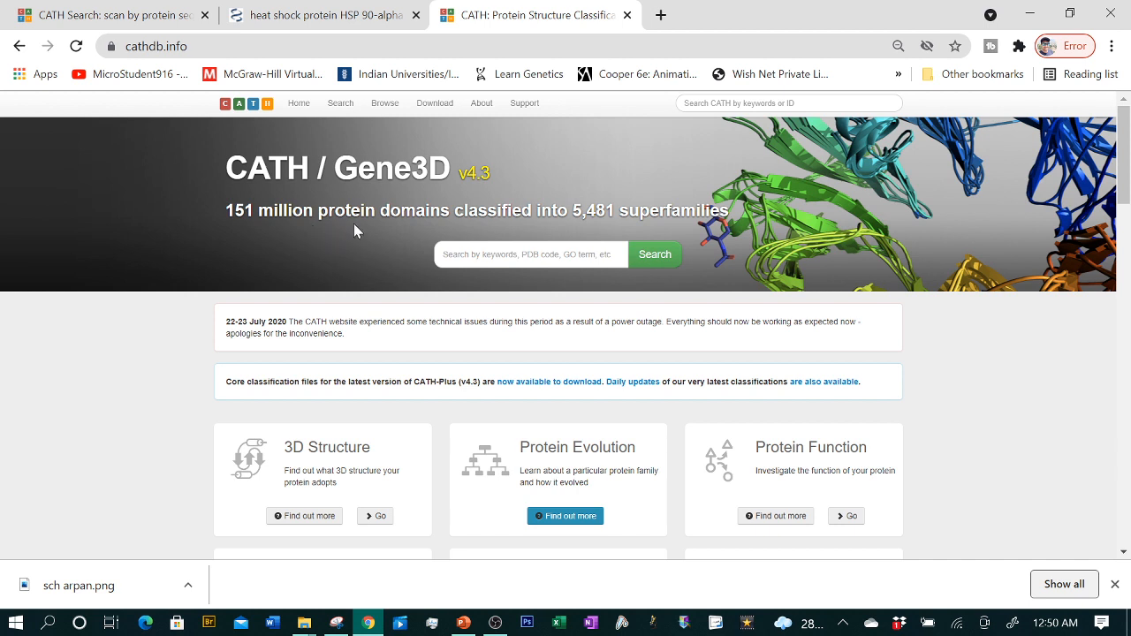
left_click(530, 255)
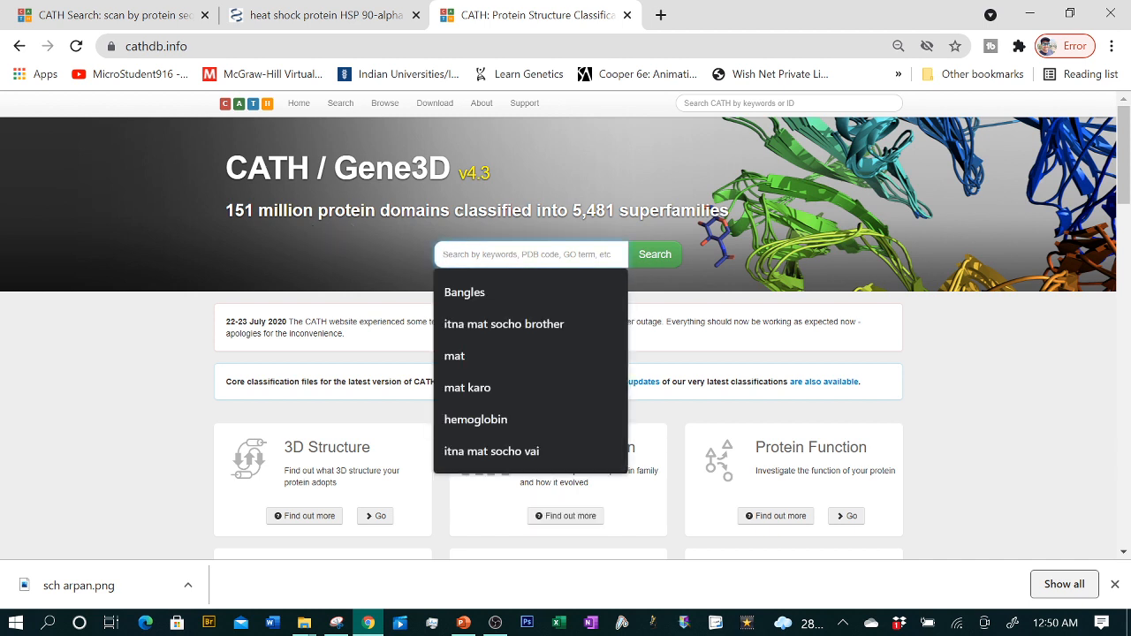
left_click(655, 254)
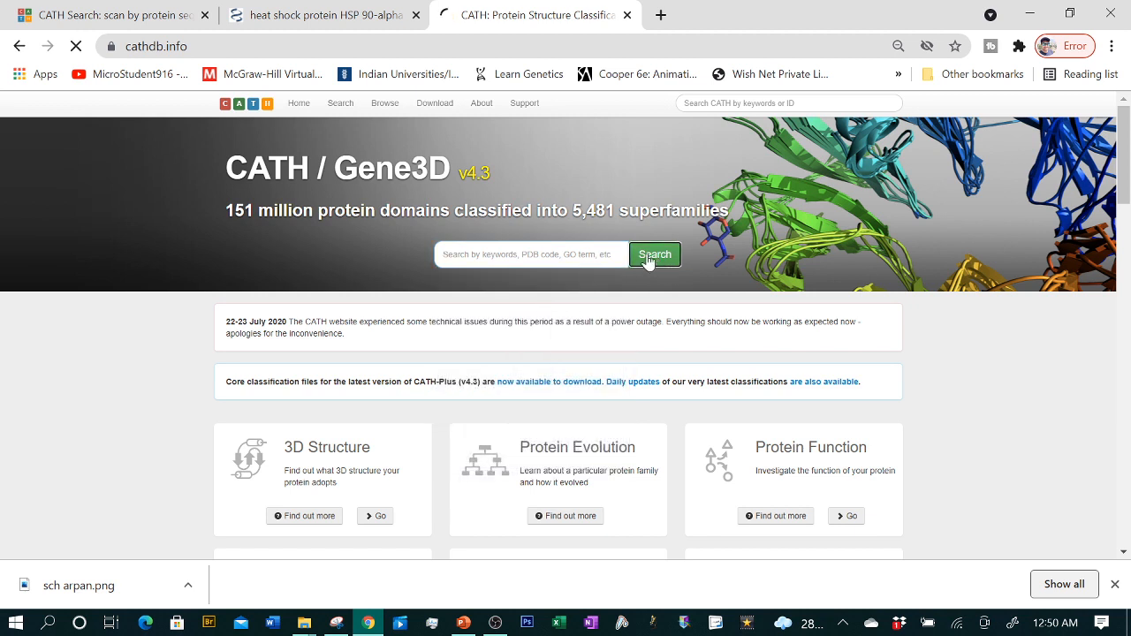
left_click(654, 255)
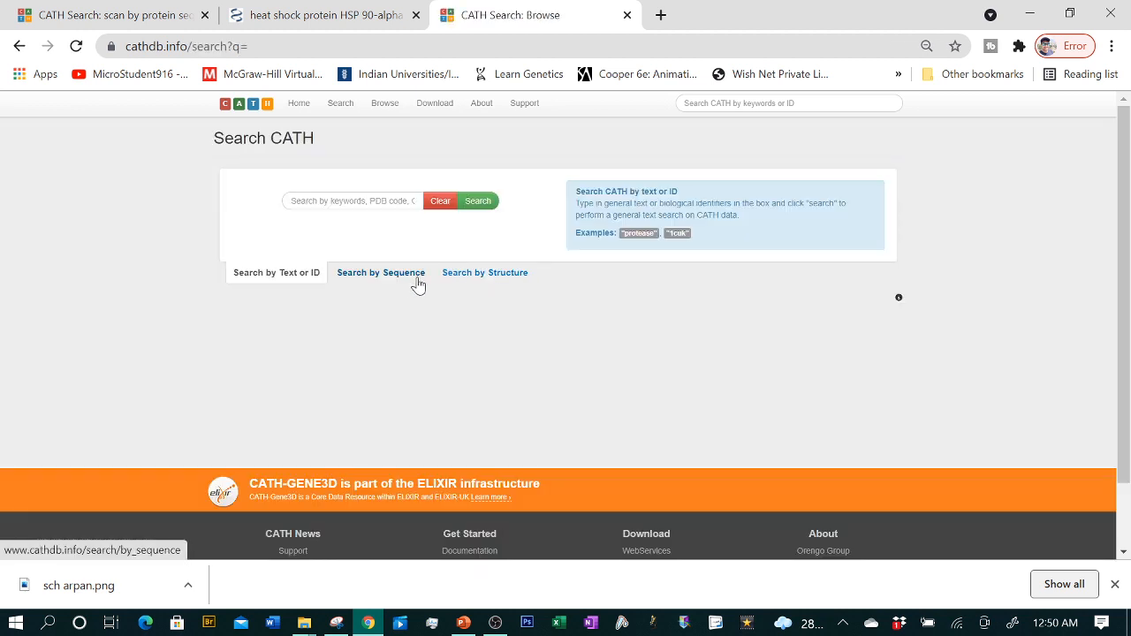
mouse_move(440, 337)
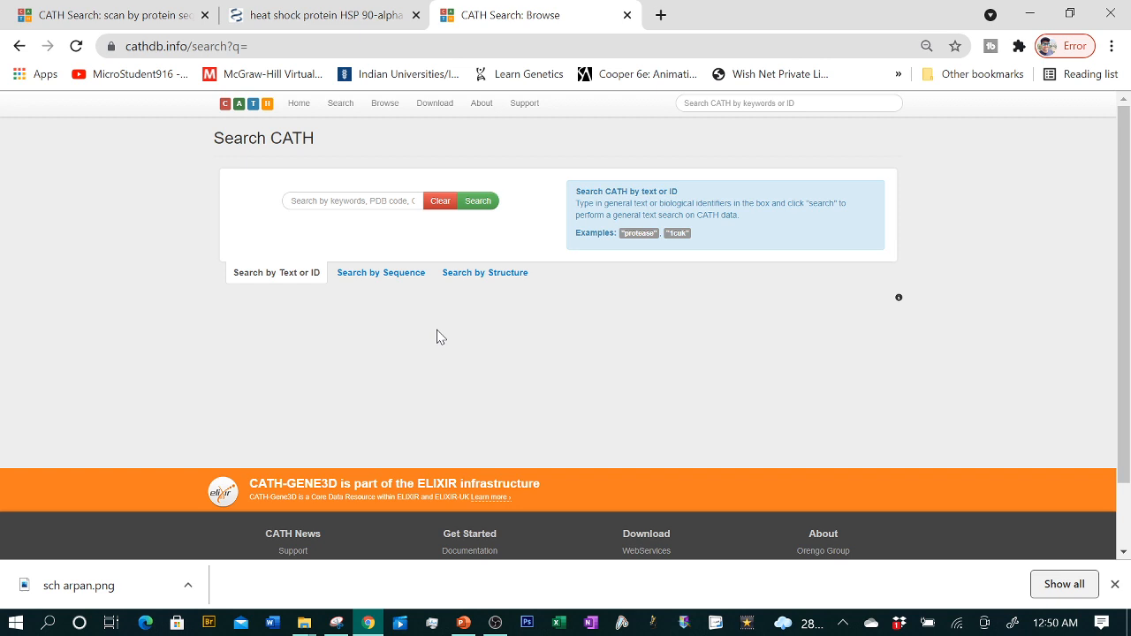
left_click(381, 272)
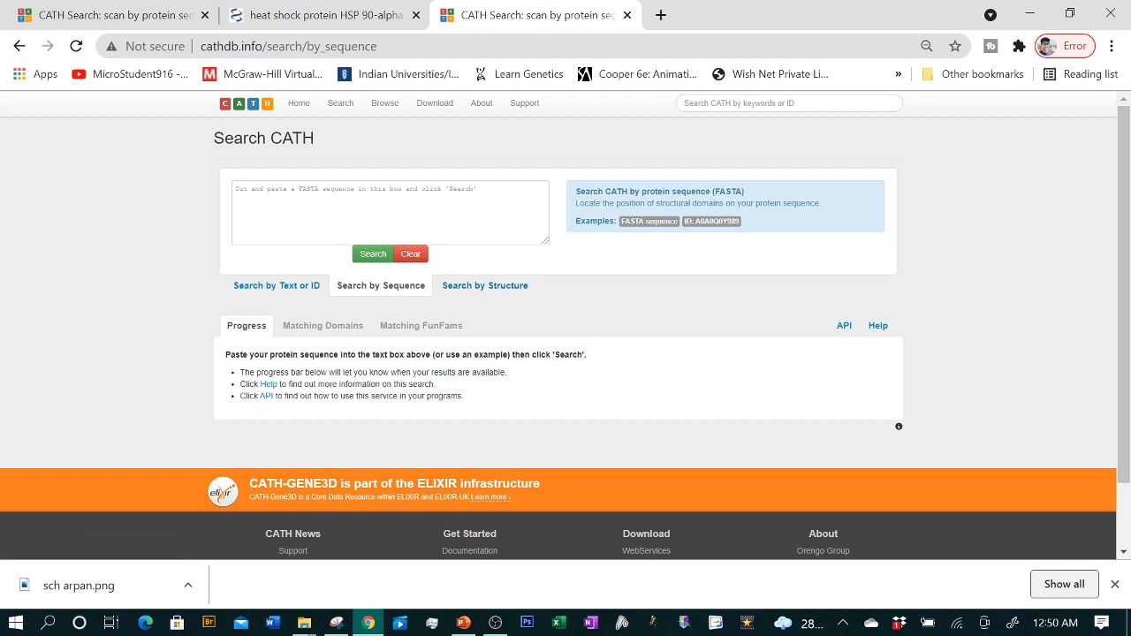
Load the example FASTA sequence and submit it, waiting for domain and FunFam searches.
left_click(390, 211)
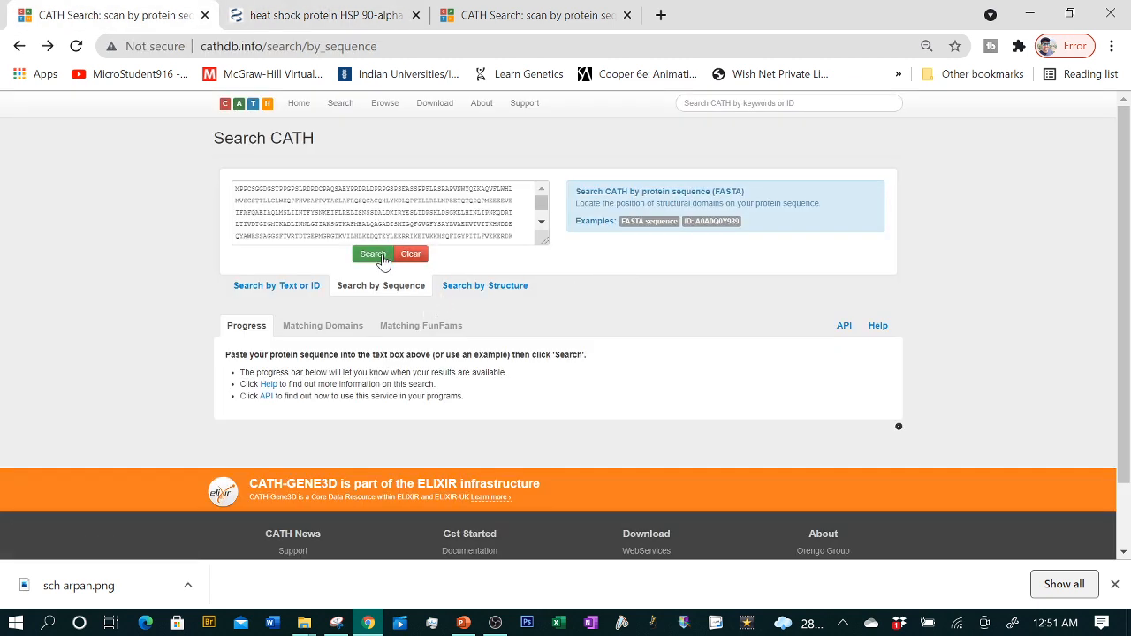
left_click(410, 254)
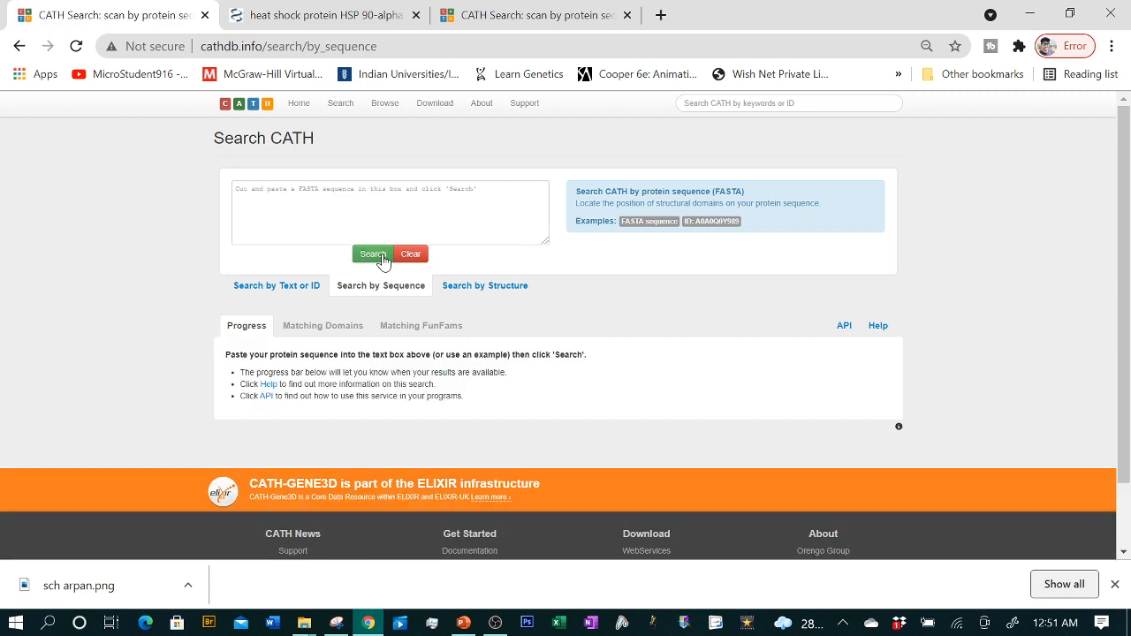
scroll("down", 3)
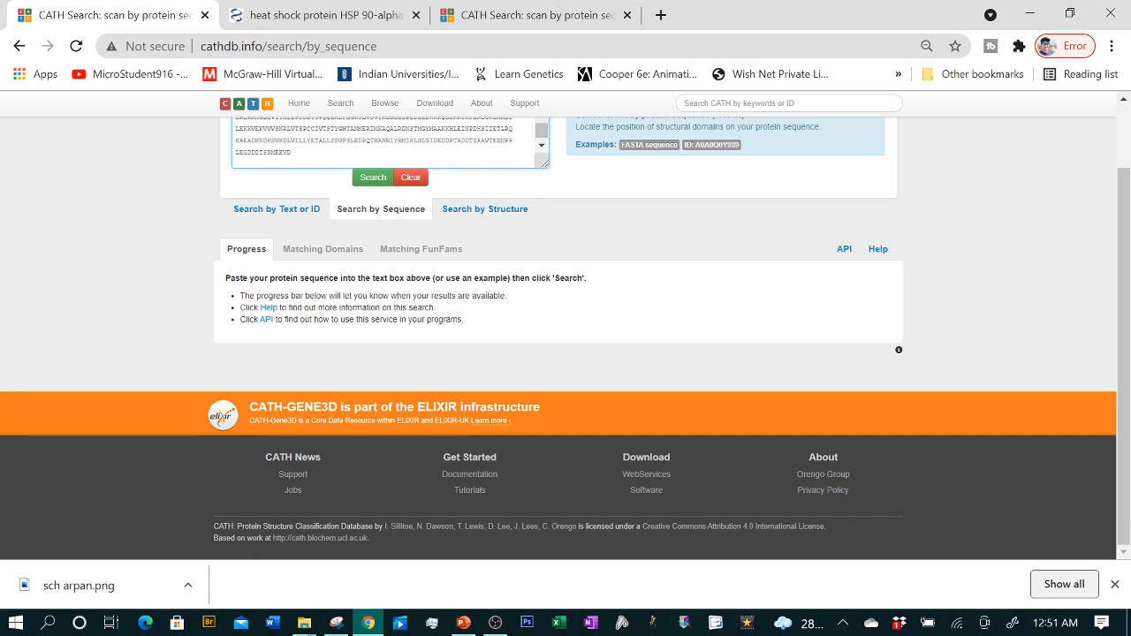
mouse_move(371, 177)
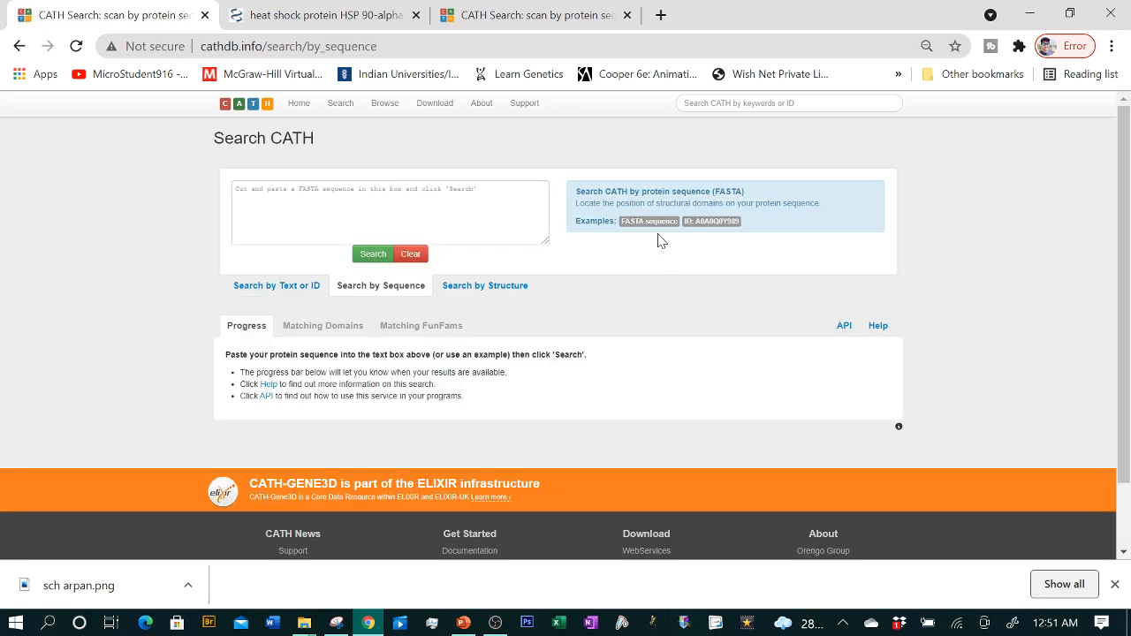
left_click(373, 254)
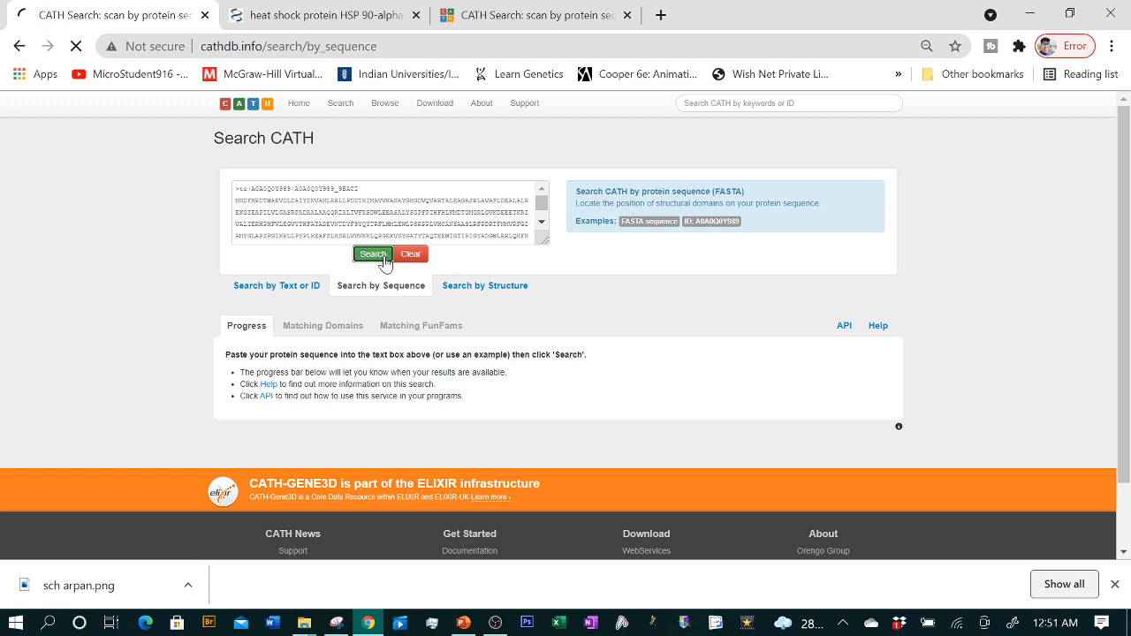
left_click(372, 253)
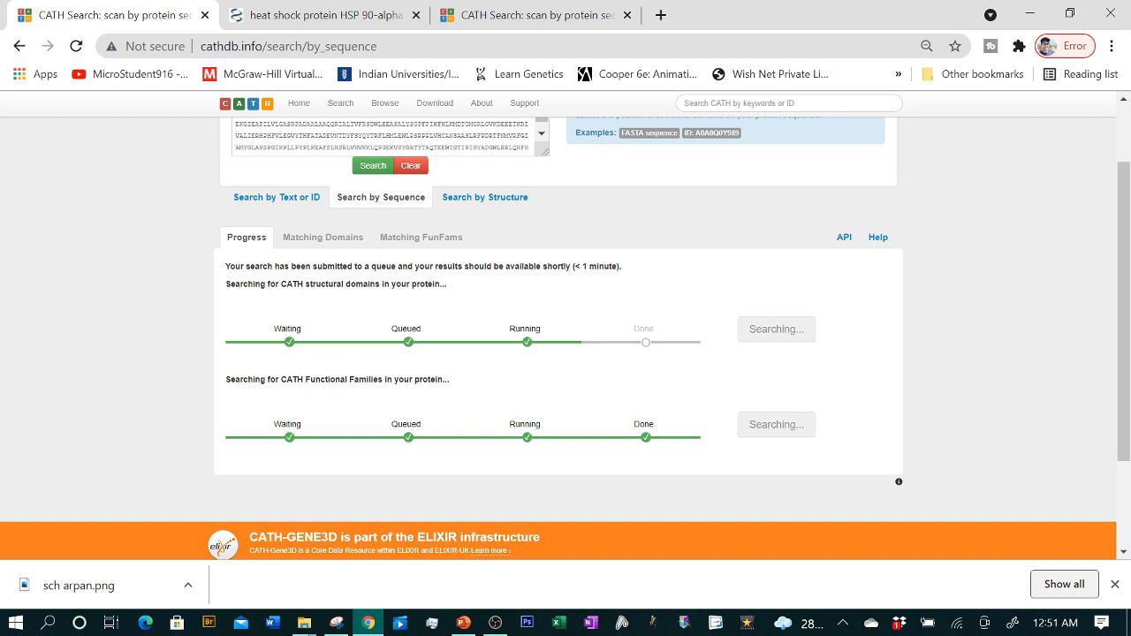
mouse_move(389, 389)
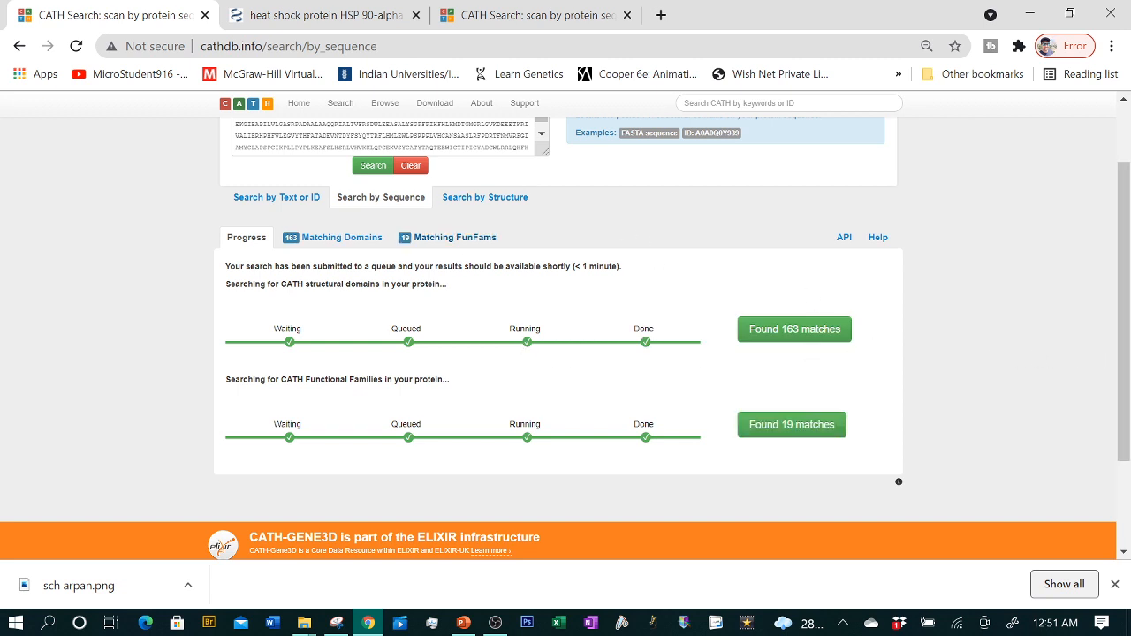
mouse_move(792, 347)
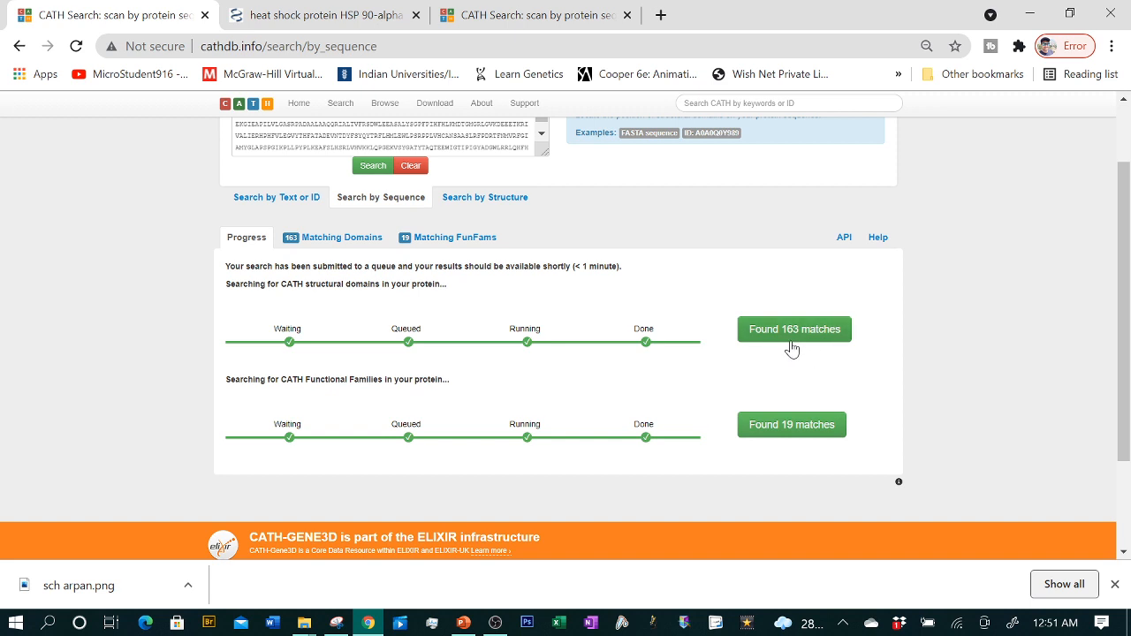
mouse_move(796, 346)
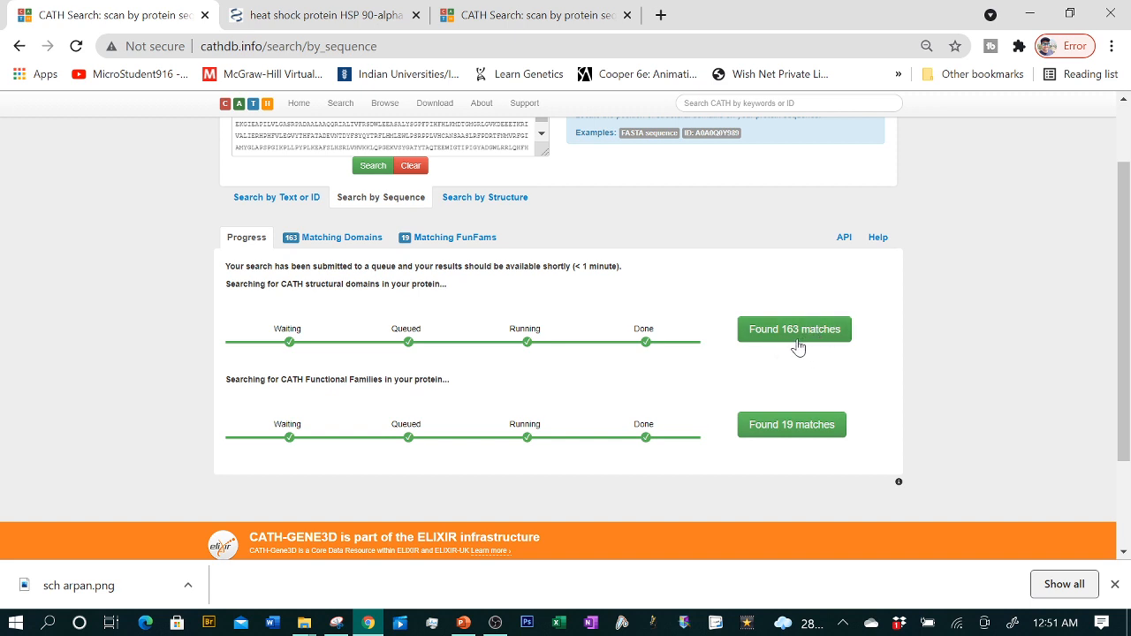
mouse_move(792, 371)
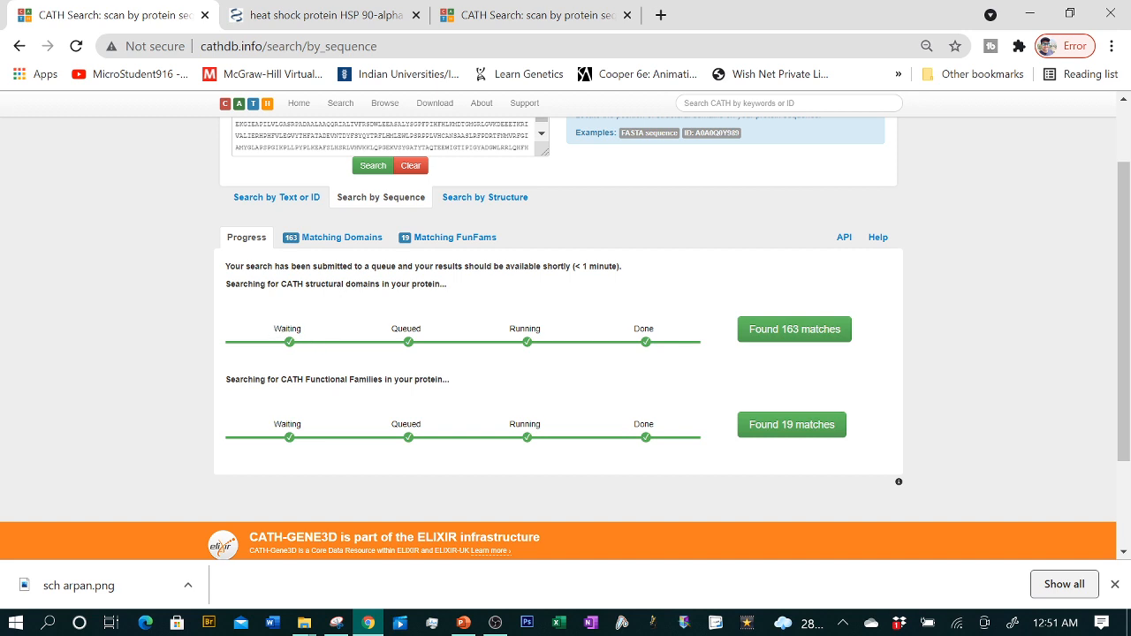
mouse_move(418, 308)
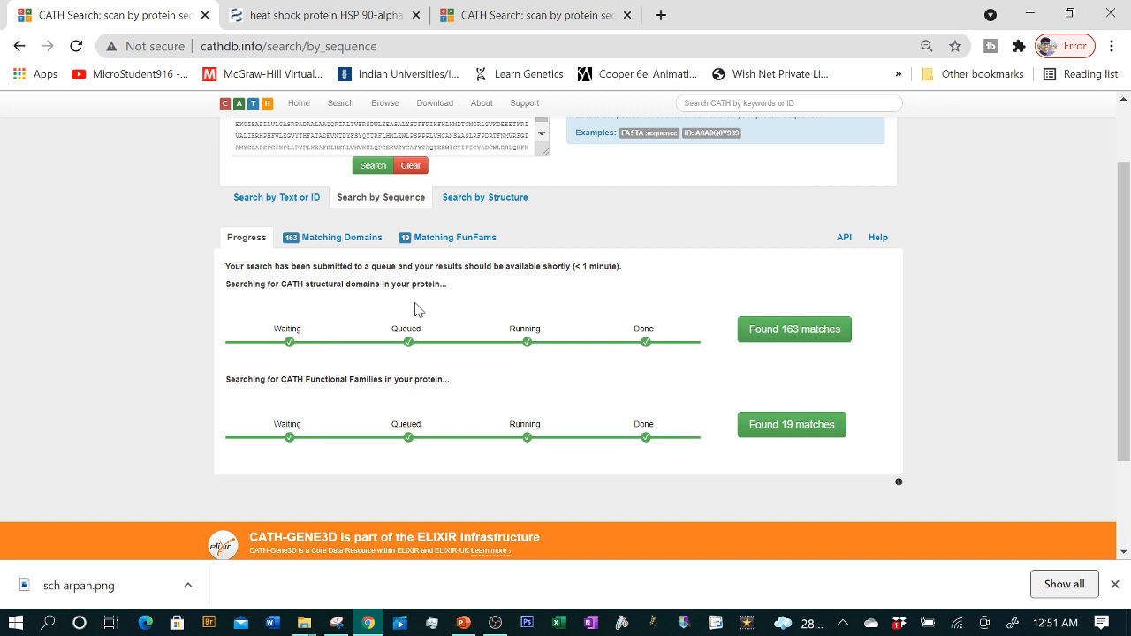
mouse_move(698, 378)
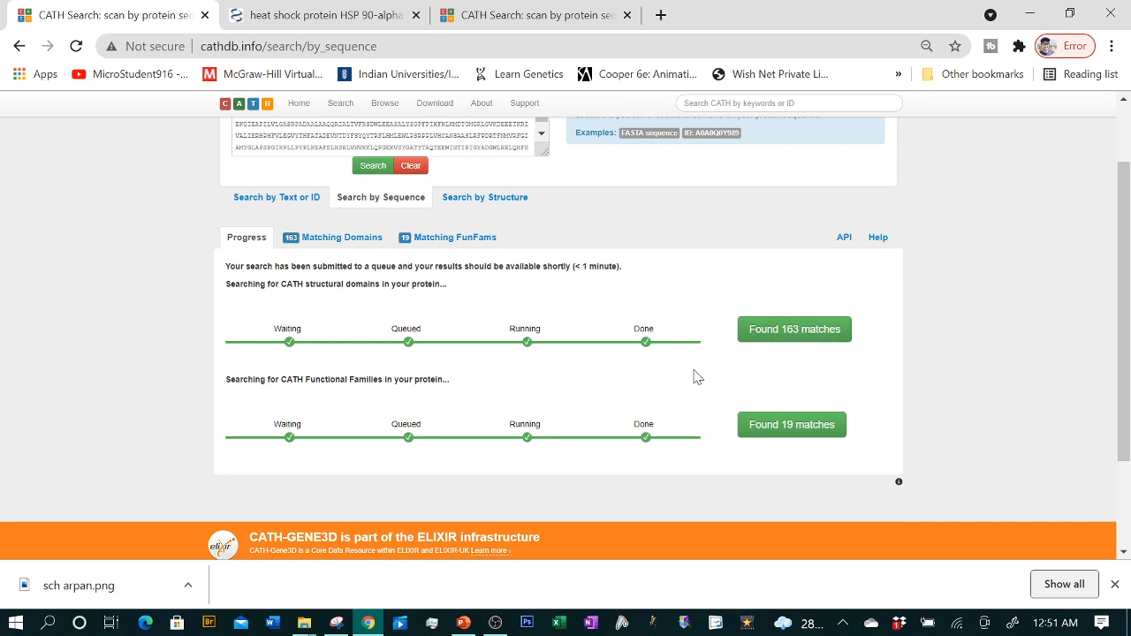
mouse_move(355, 393)
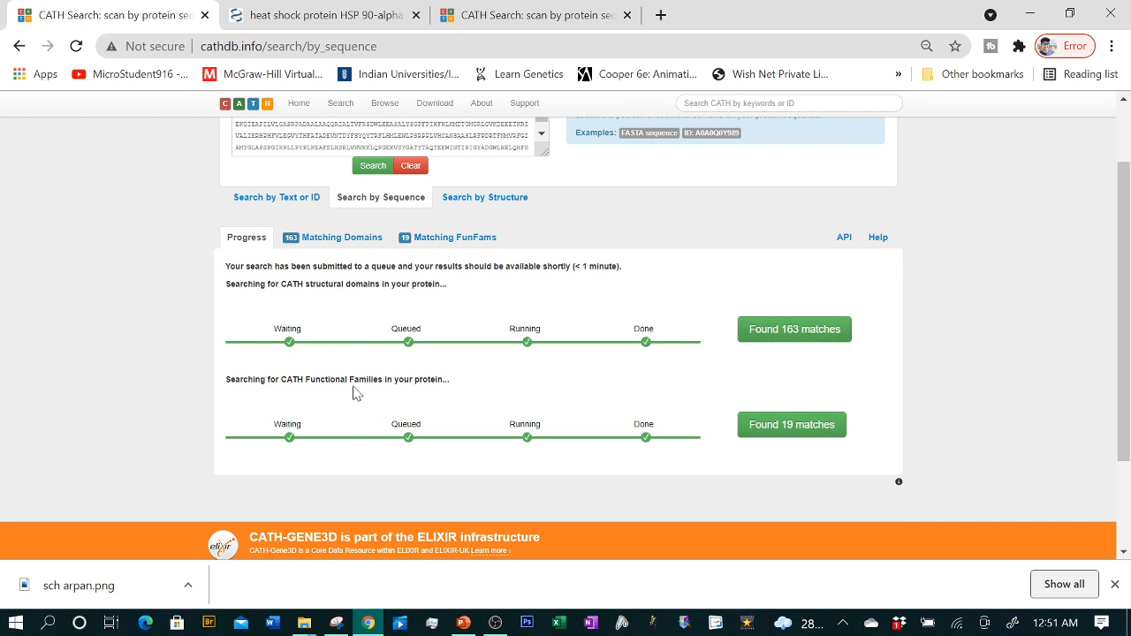
mouse_move(804, 429)
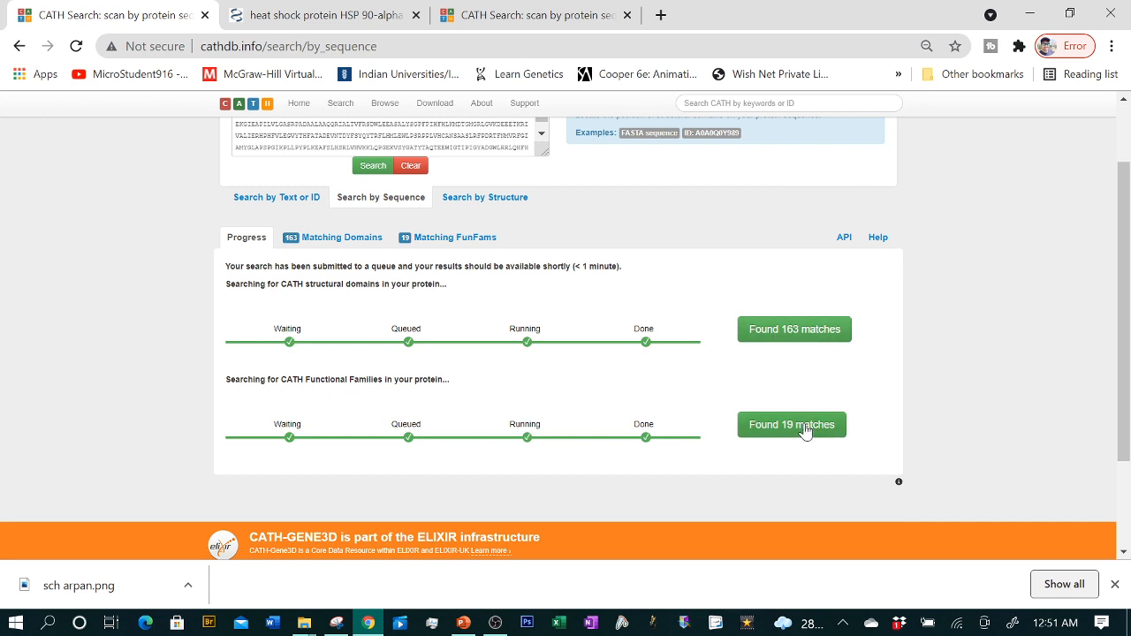
mouse_move(308, 394)
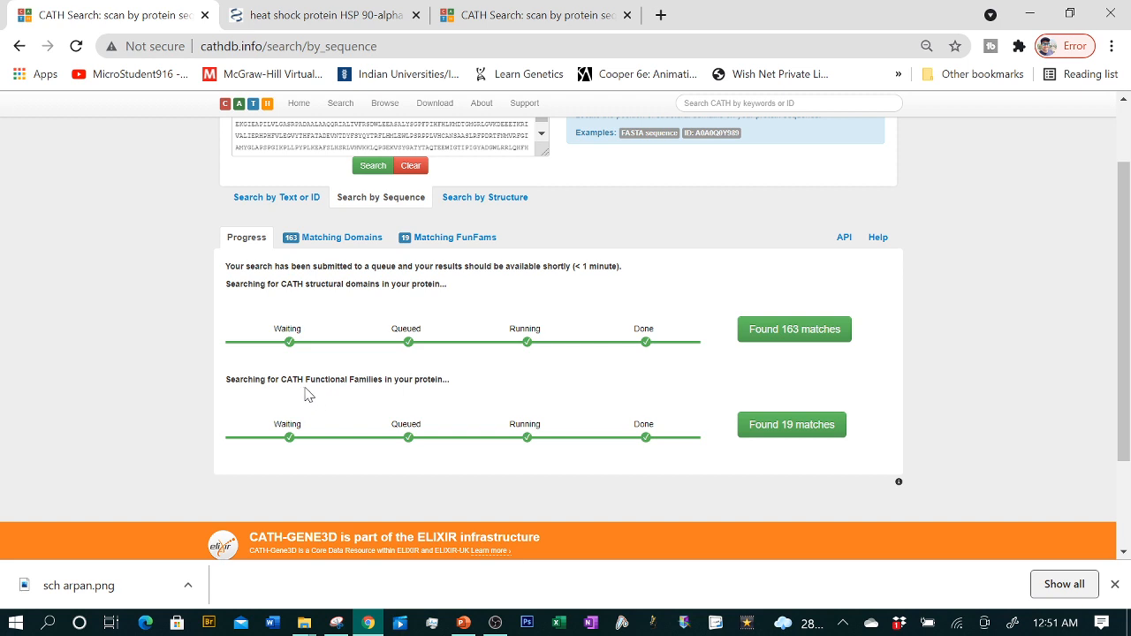
mouse_move(425, 393)
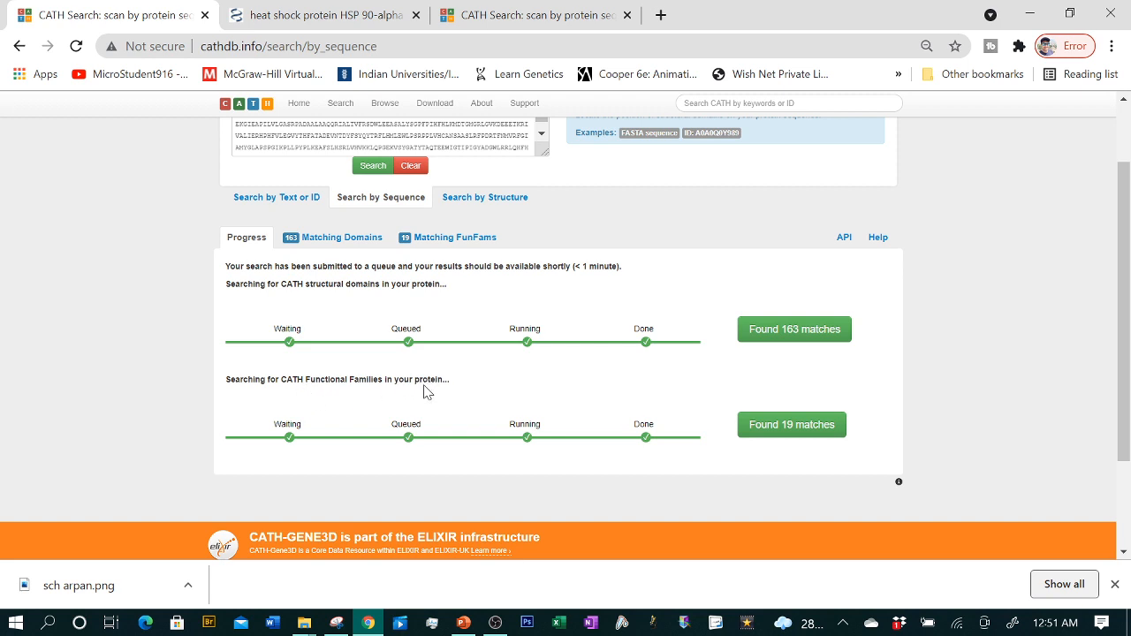
List the 163 matching domains by E-value and open the top match 1bd0A01.
left_click(338, 237)
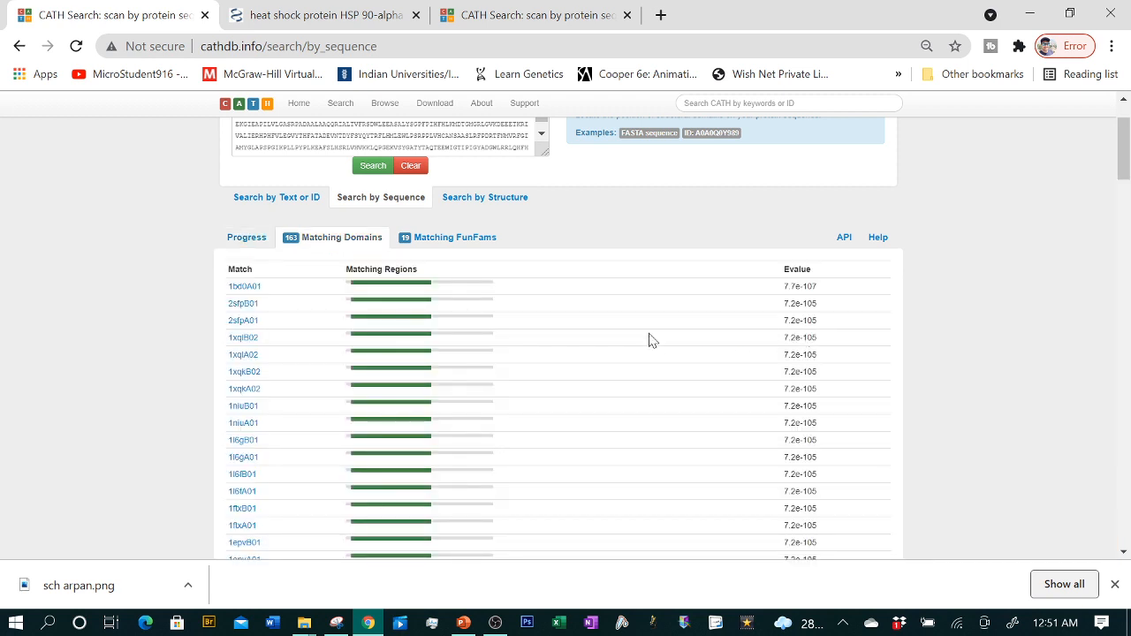
mouse_move(634, 223)
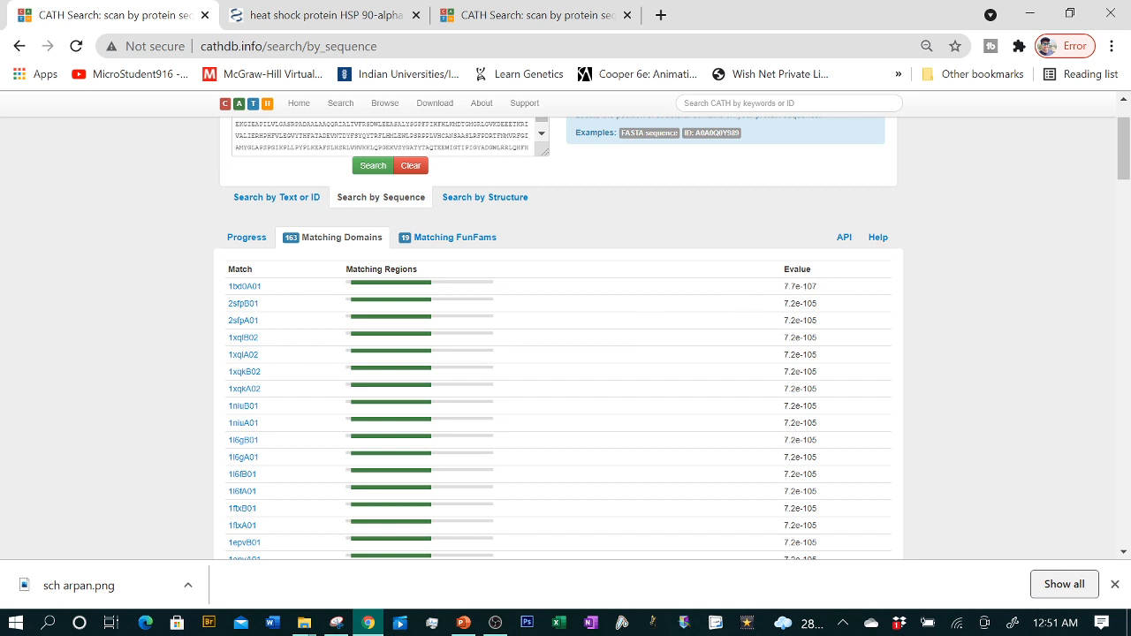
mouse_move(816, 278)
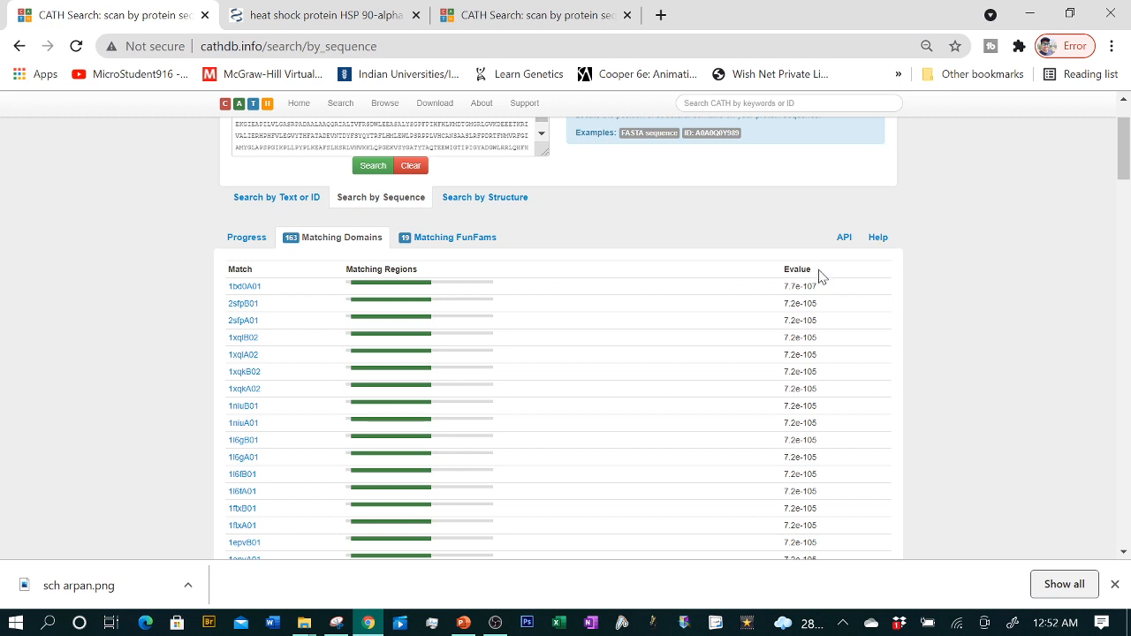
left_click(244, 285)
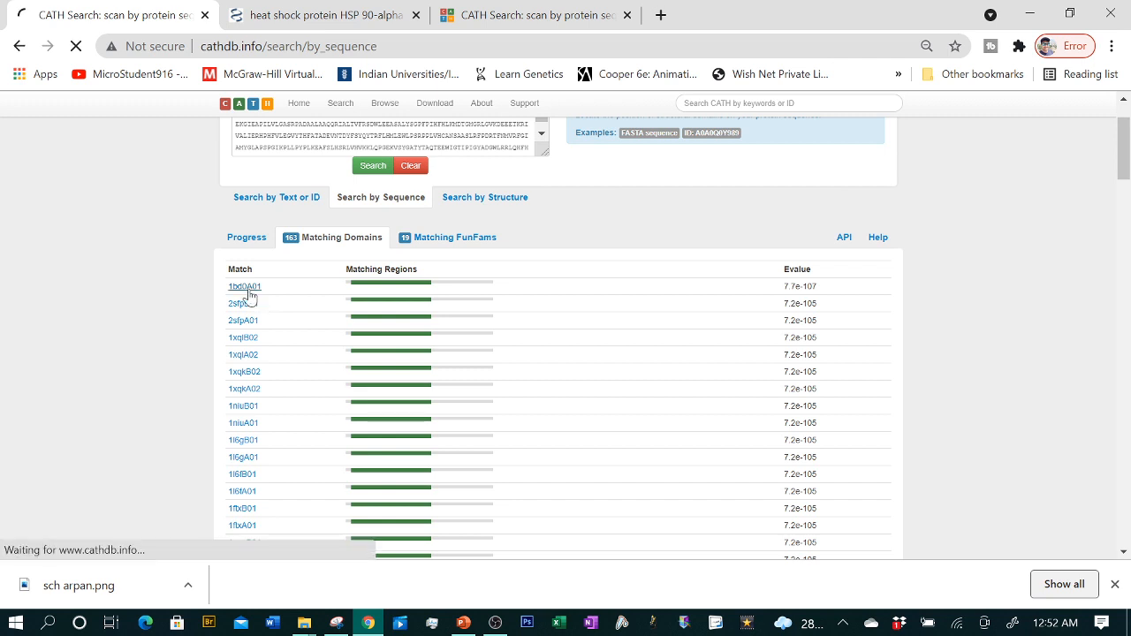
Open the 1bd0A01 domain page classified as Alpha Beta, TIM Barrel, Alanine racemase.
left_click(245, 285)
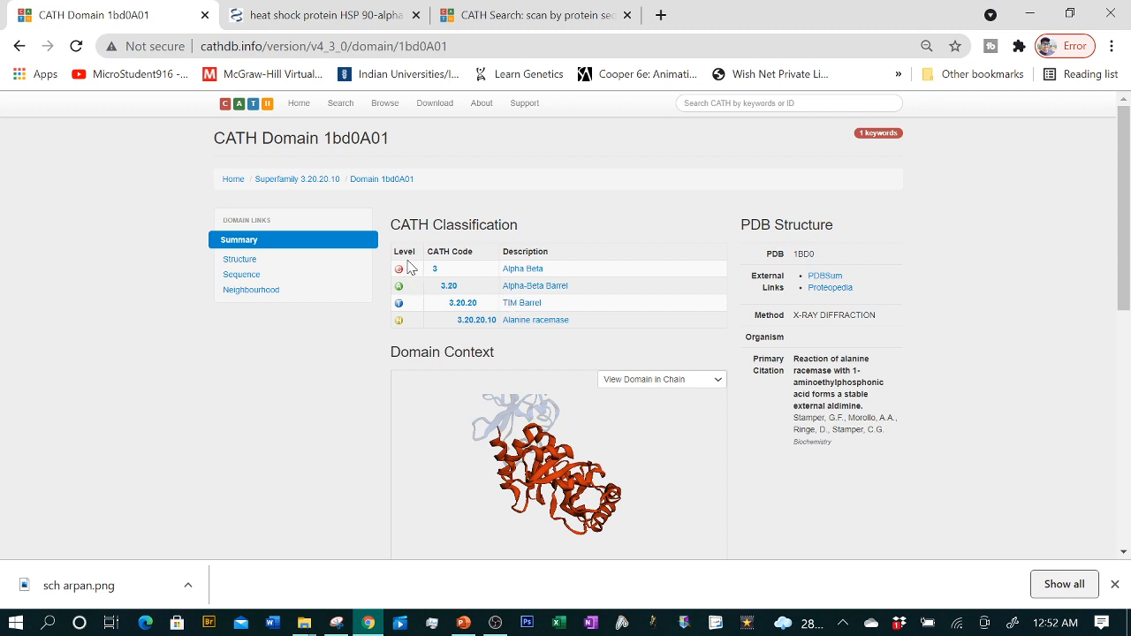
mouse_move(399, 270)
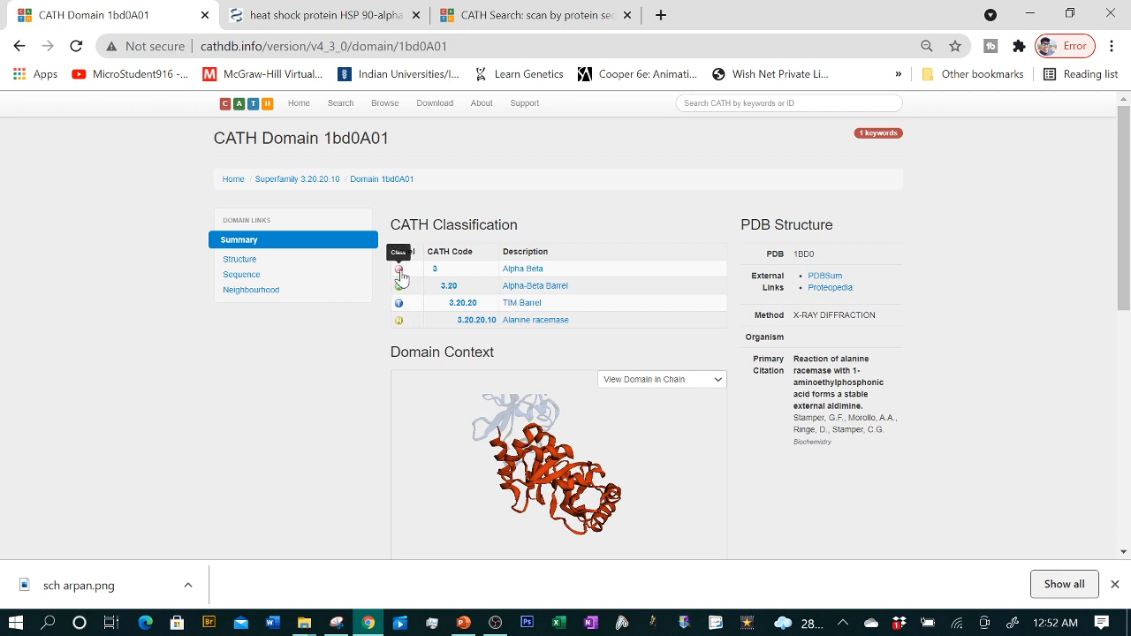
mouse_move(399, 286)
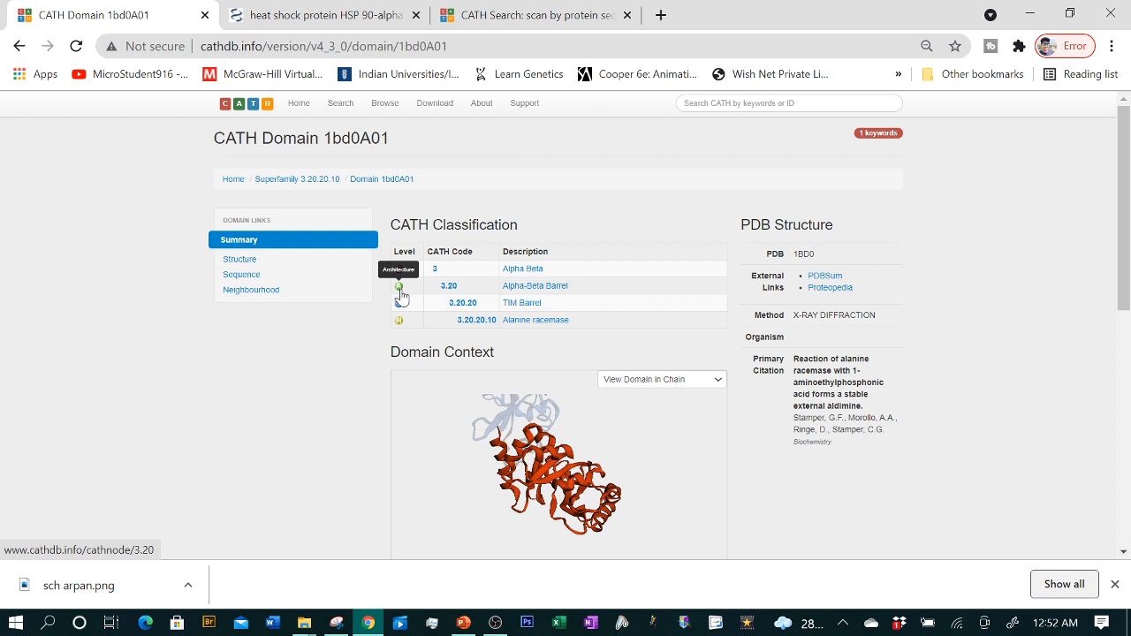
mouse_move(403, 331)
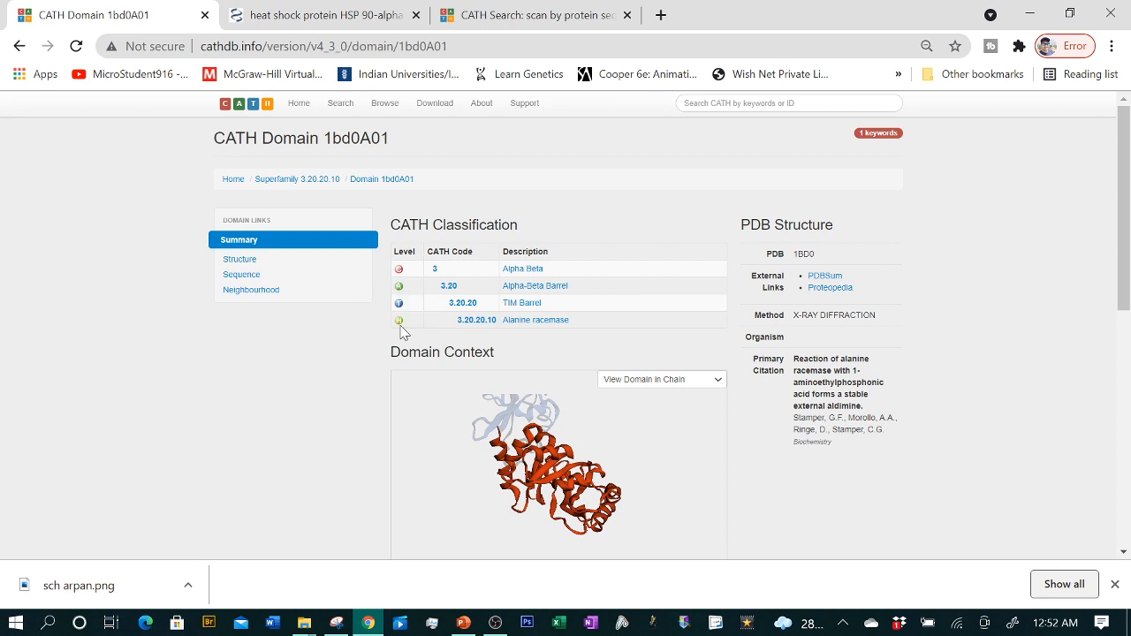
mouse_move(400, 268)
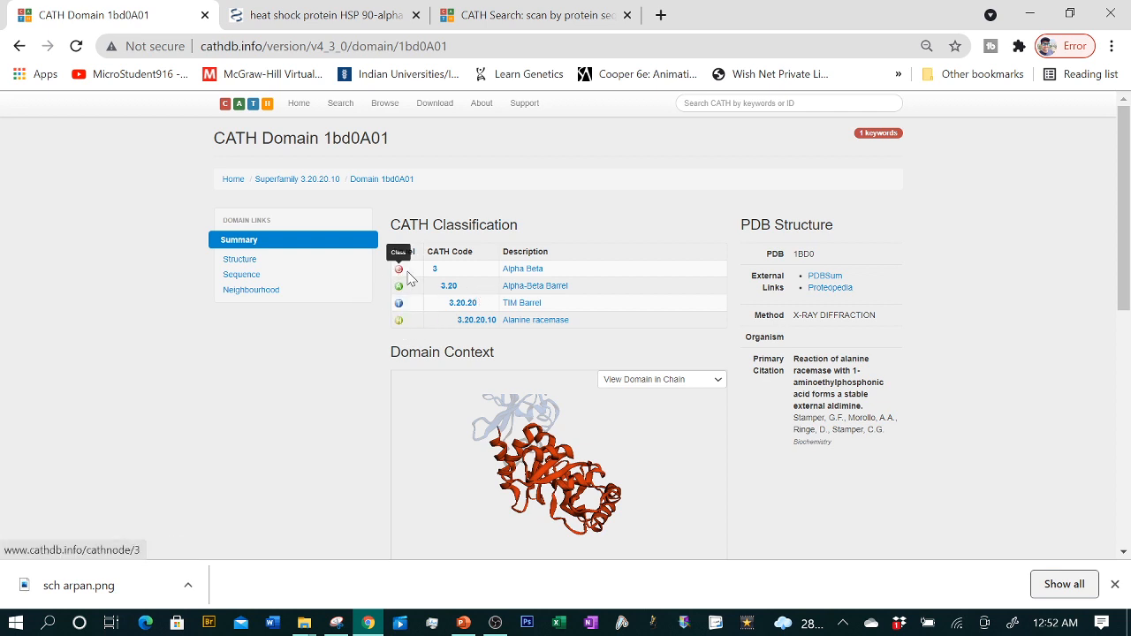
mouse_move(540, 272)
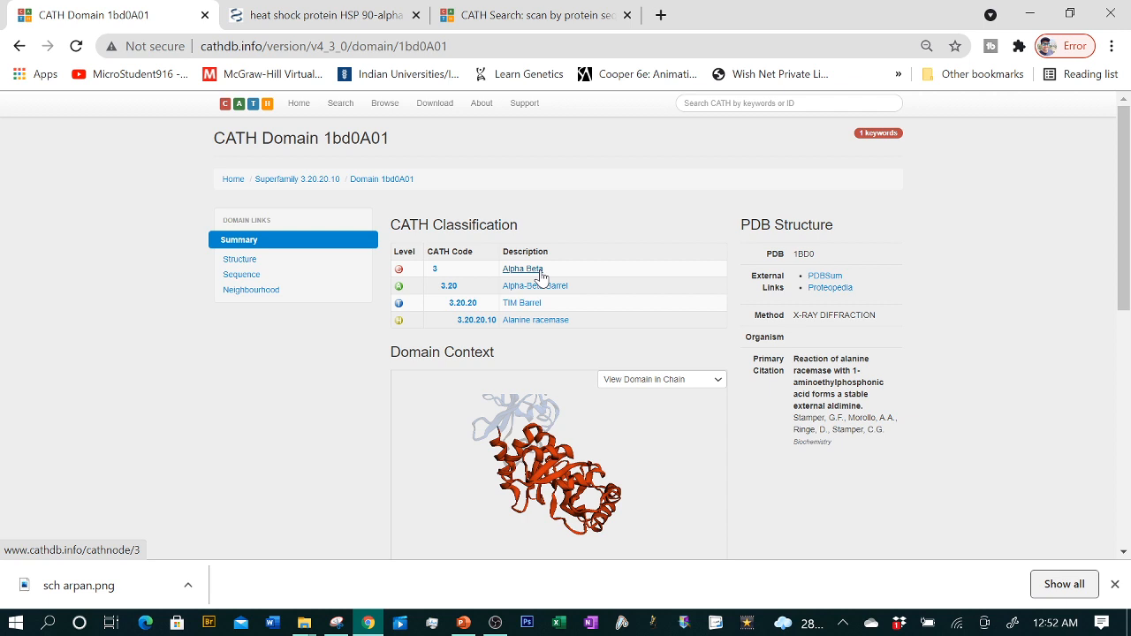
mouse_move(530, 278)
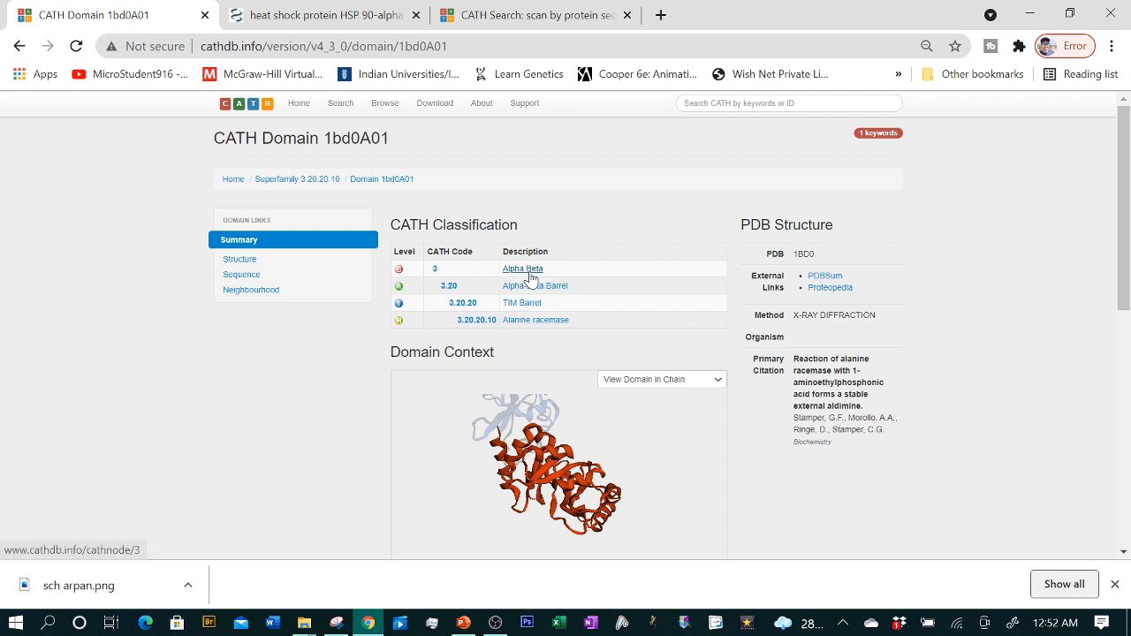
left_click(1111, 45)
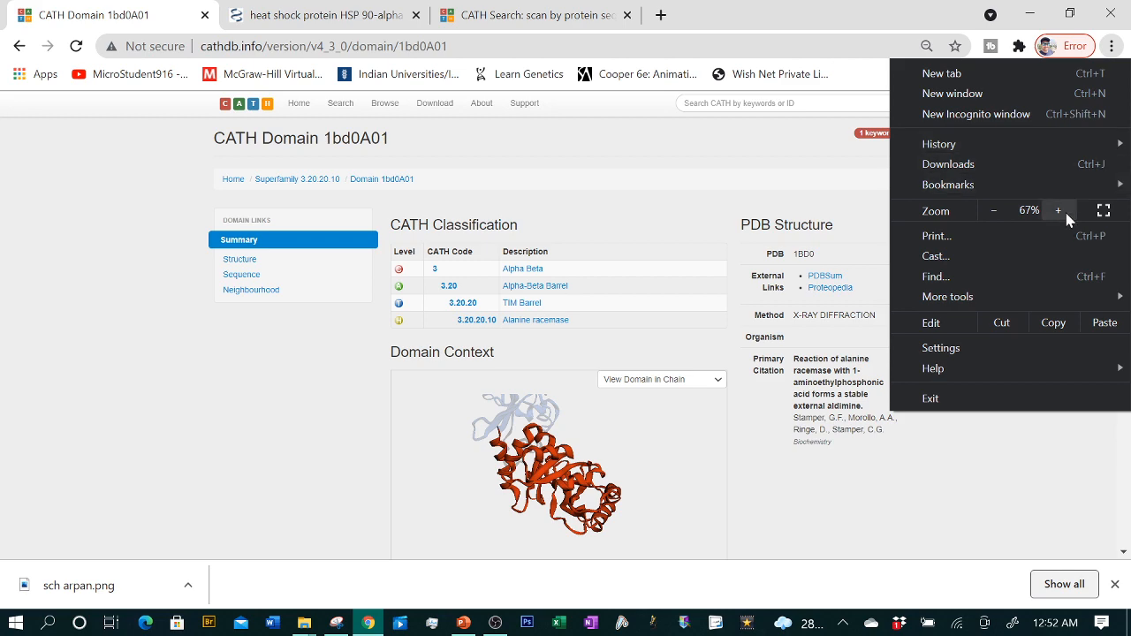
left_click(1058, 211)
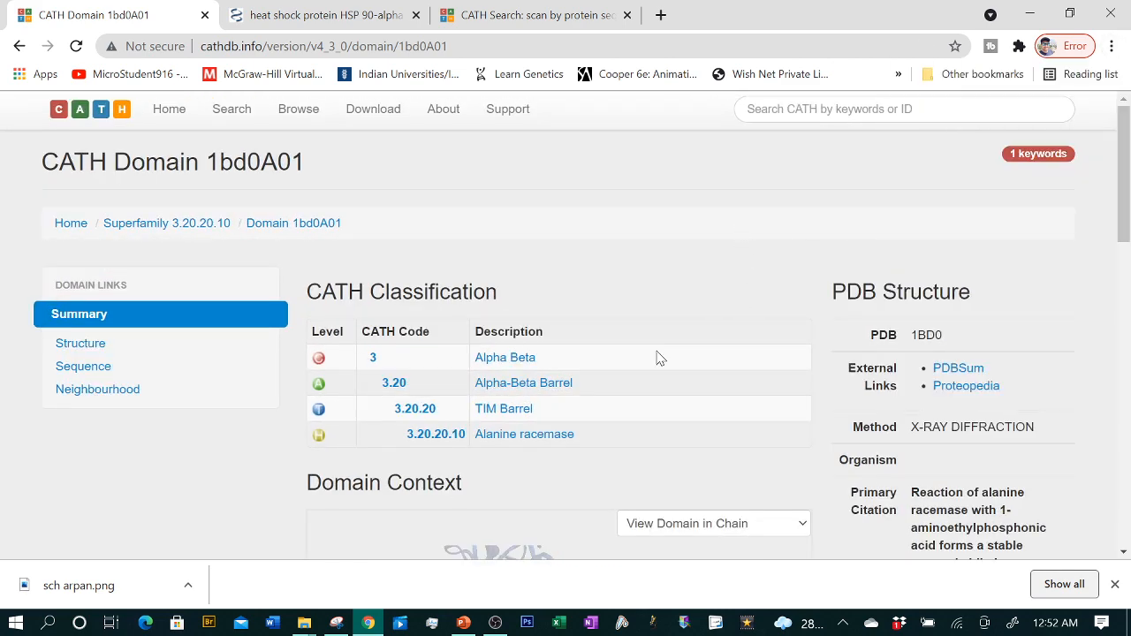
scroll("down", 3)
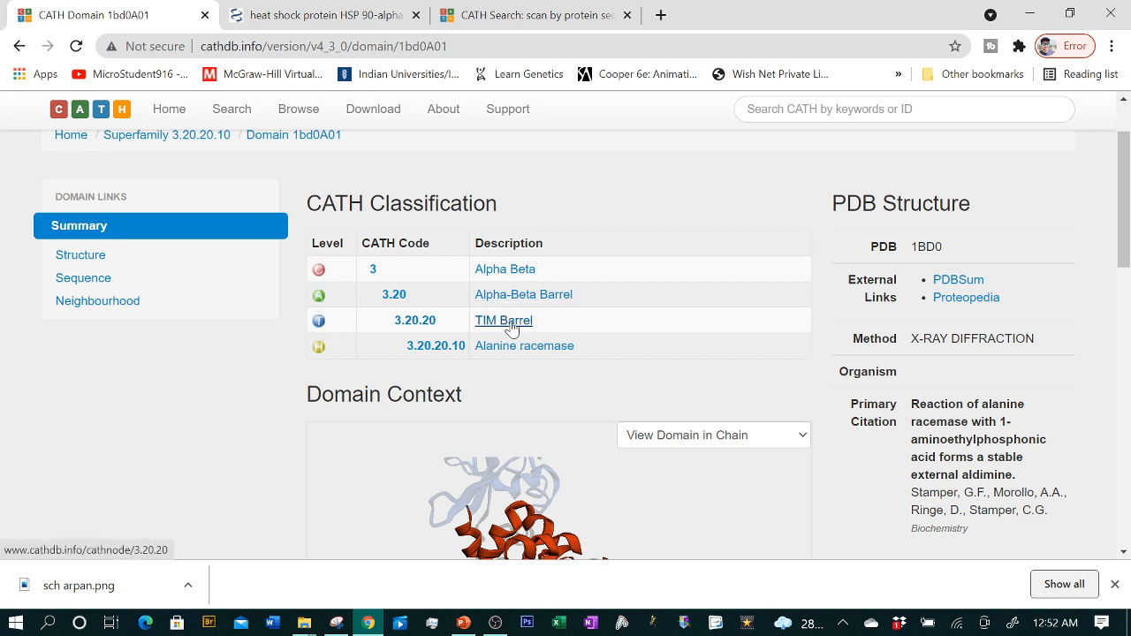
mouse_move(567, 367)
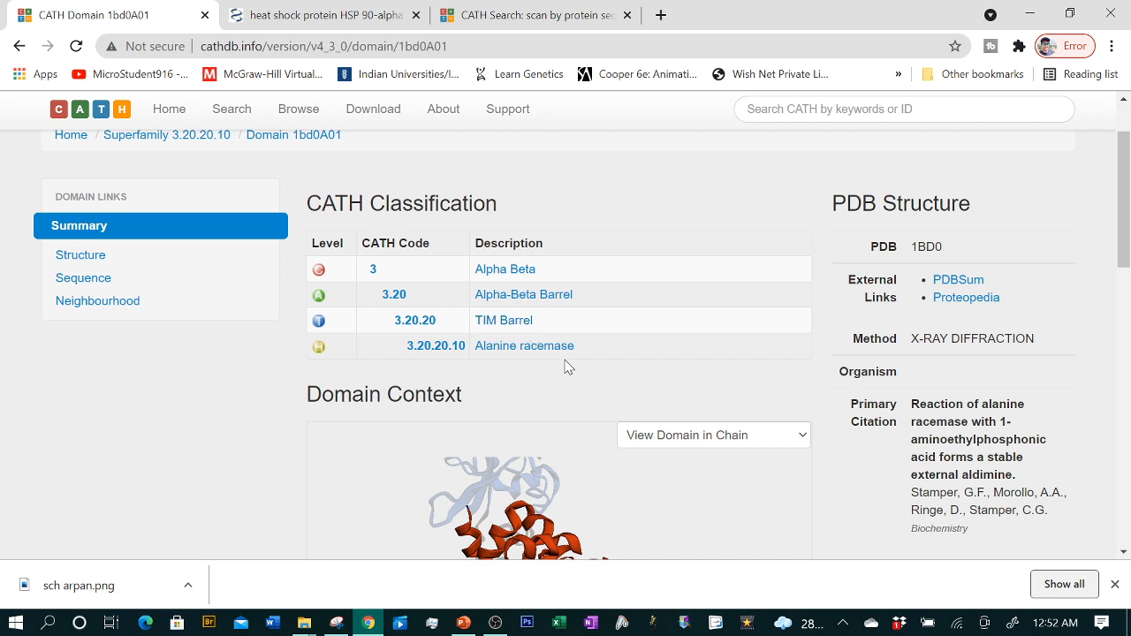
mouse_move(513, 367)
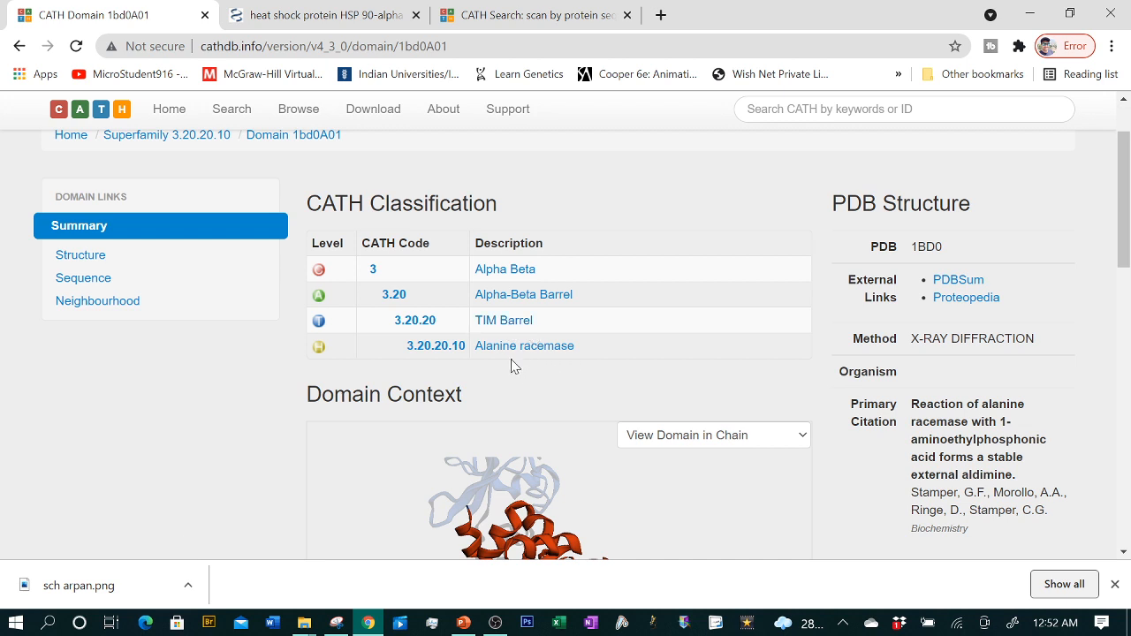
mouse_move(580, 365)
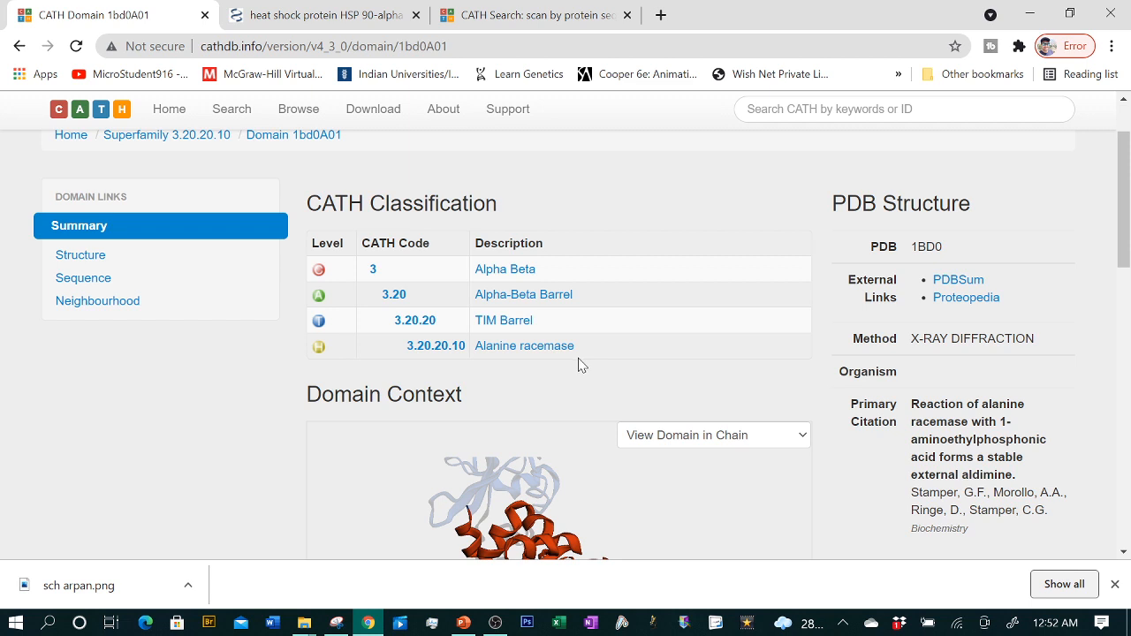
scroll("down", 3)
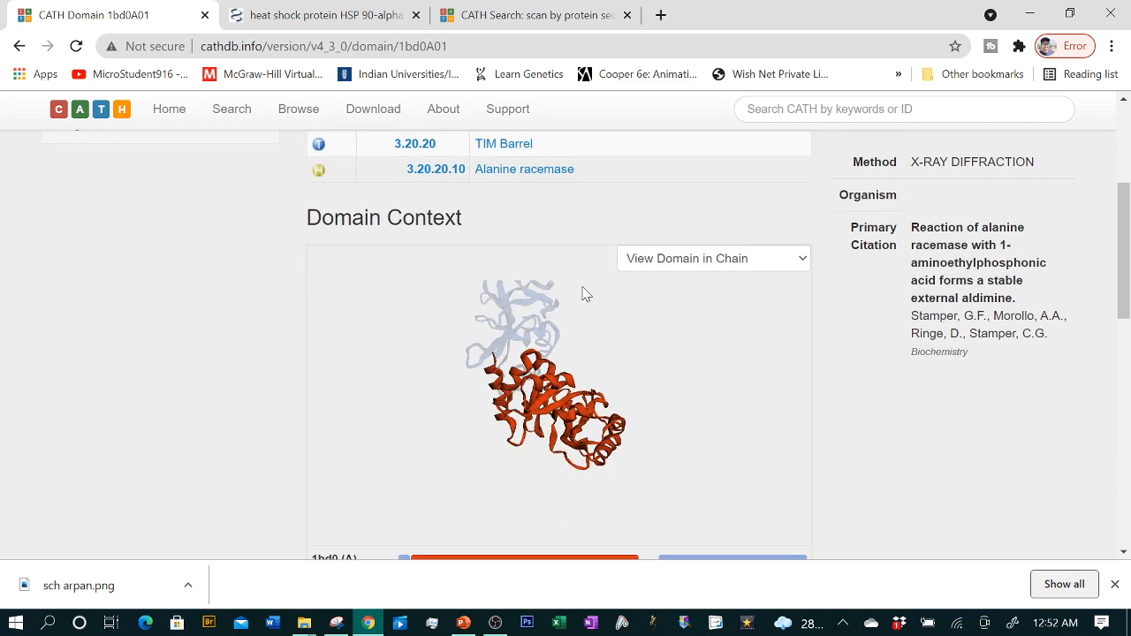
scroll("down", 3)
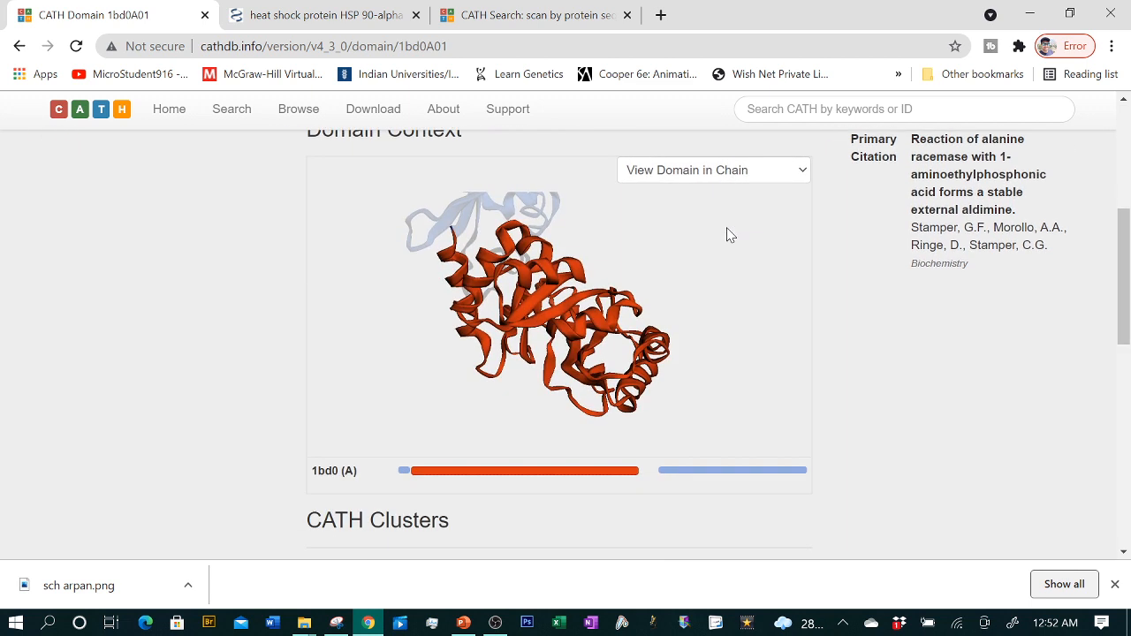
mouse_move(618, 270)
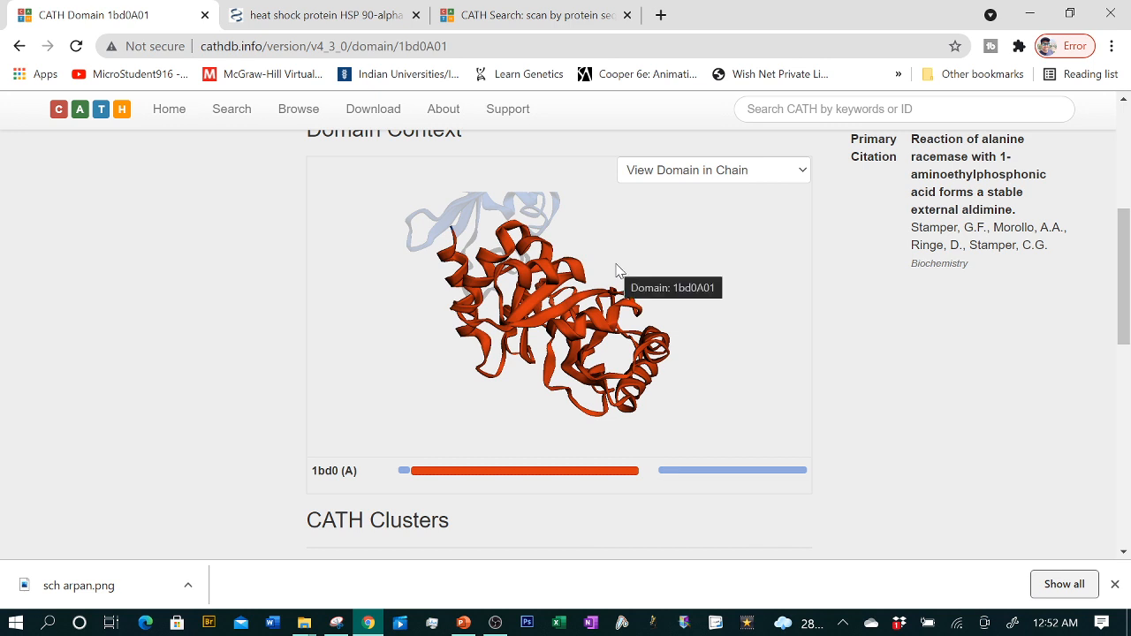
mouse_move(607, 364)
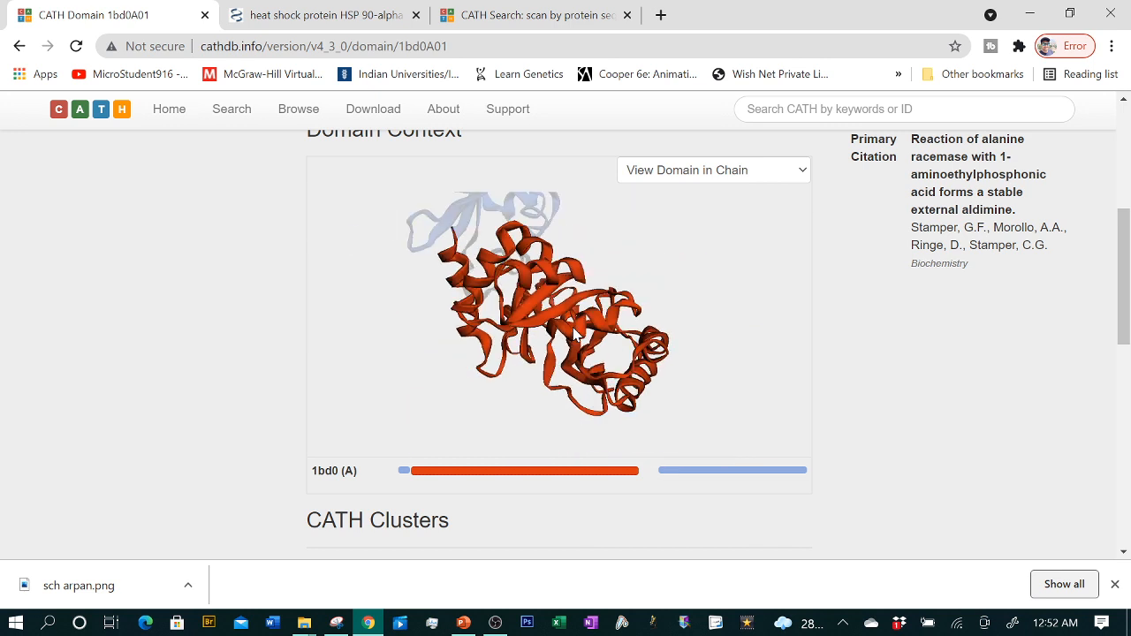
scroll("down", 3)
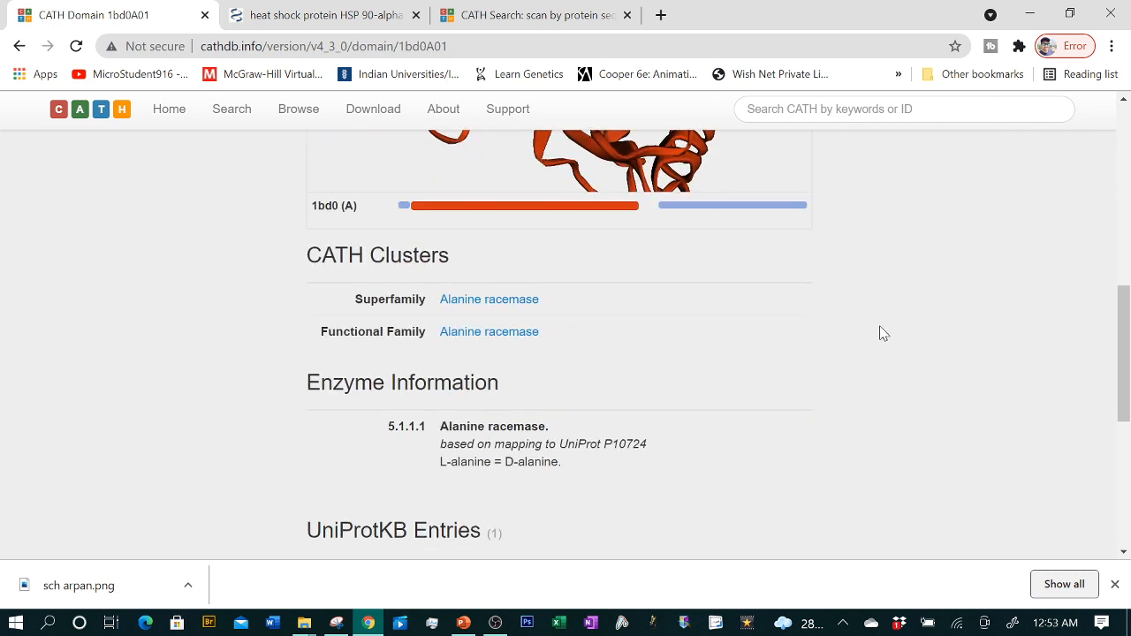
mouse_move(551, 309)
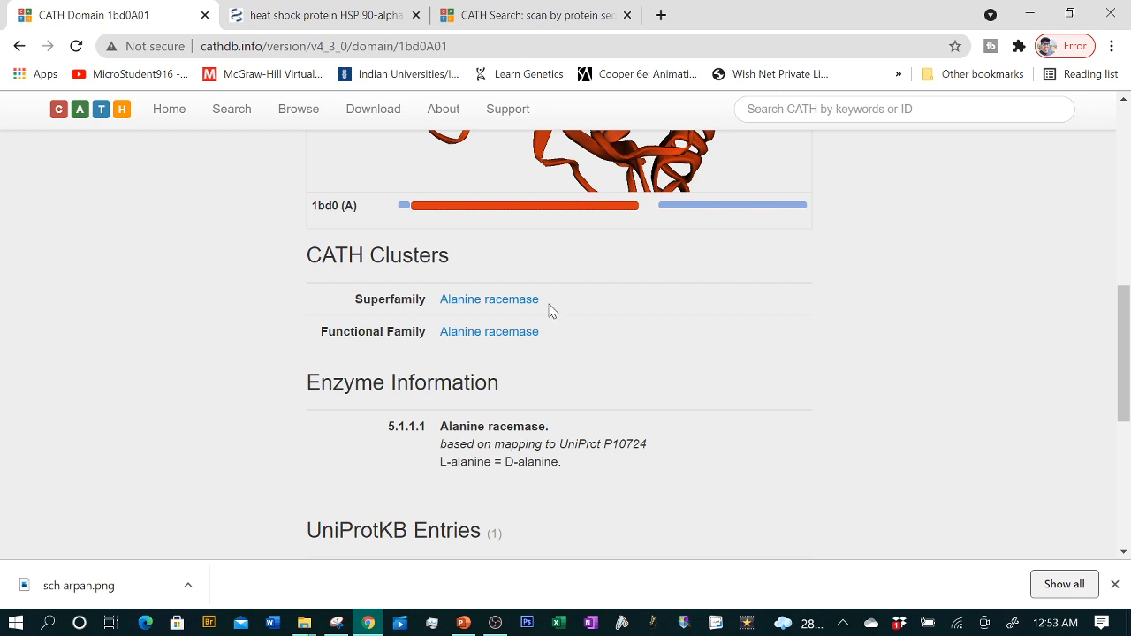
scroll("down", 3)
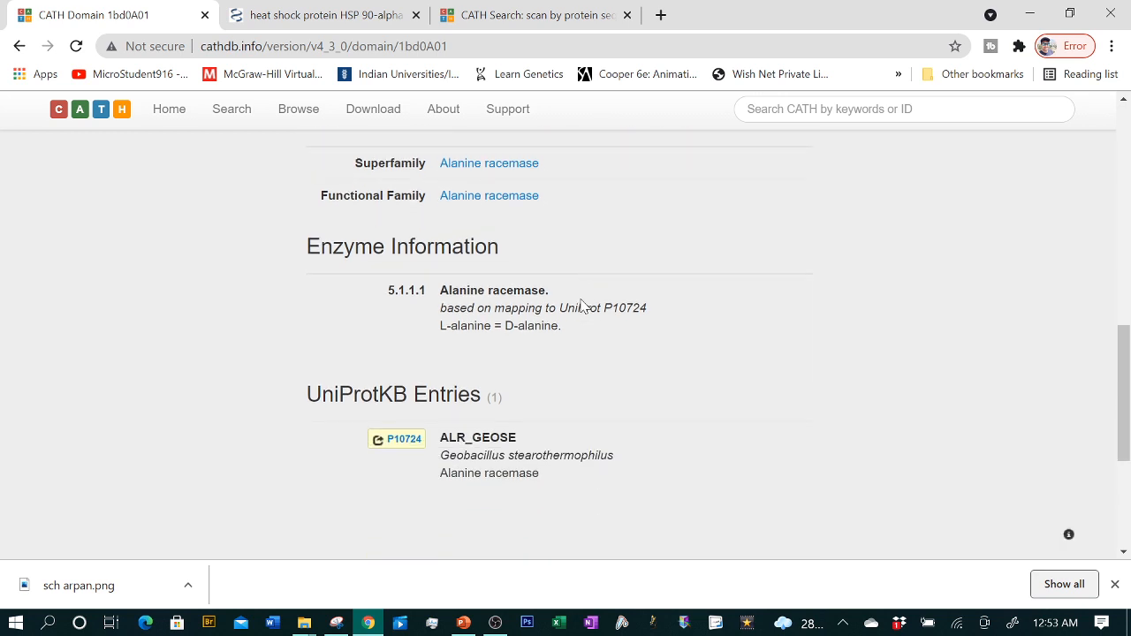
scroll("down", 3)
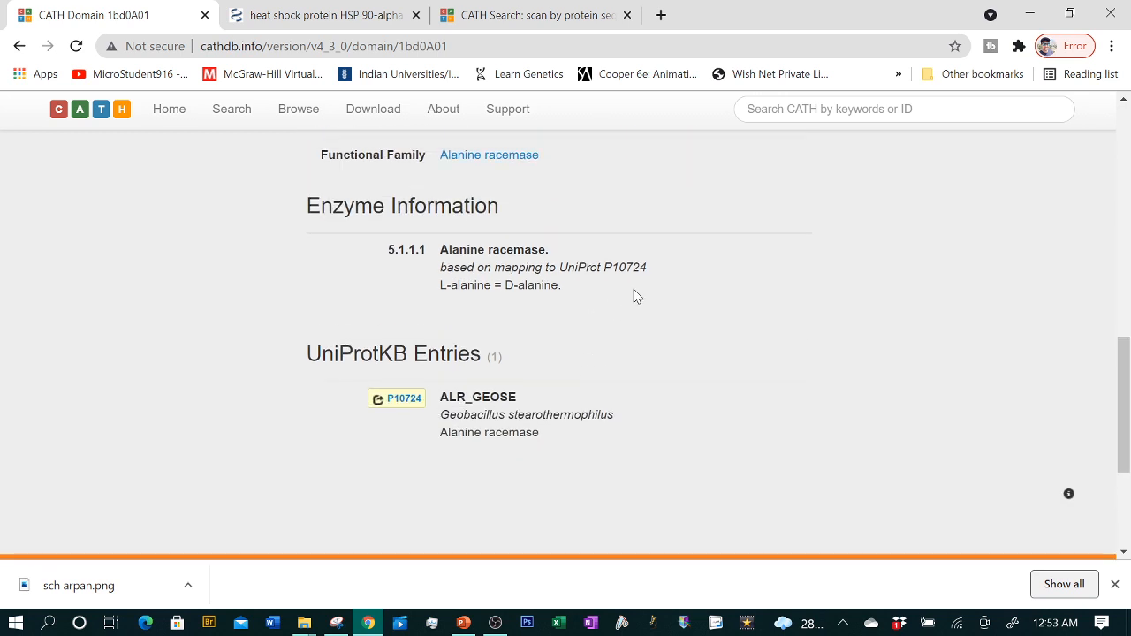
mouse_move(690, 400)
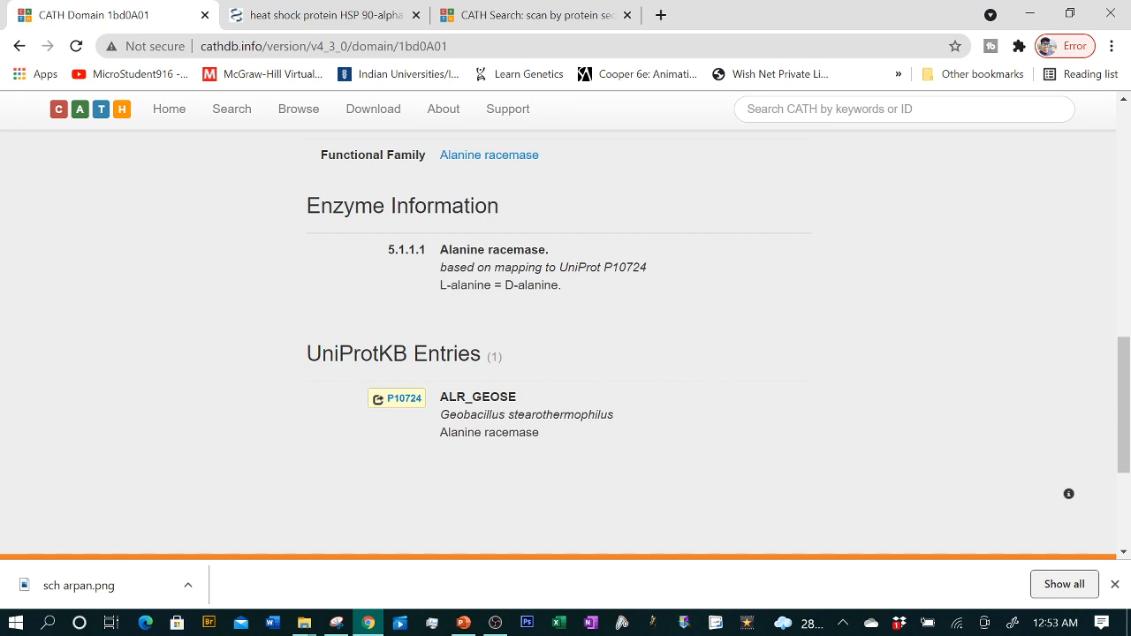
scroll("down", 3)
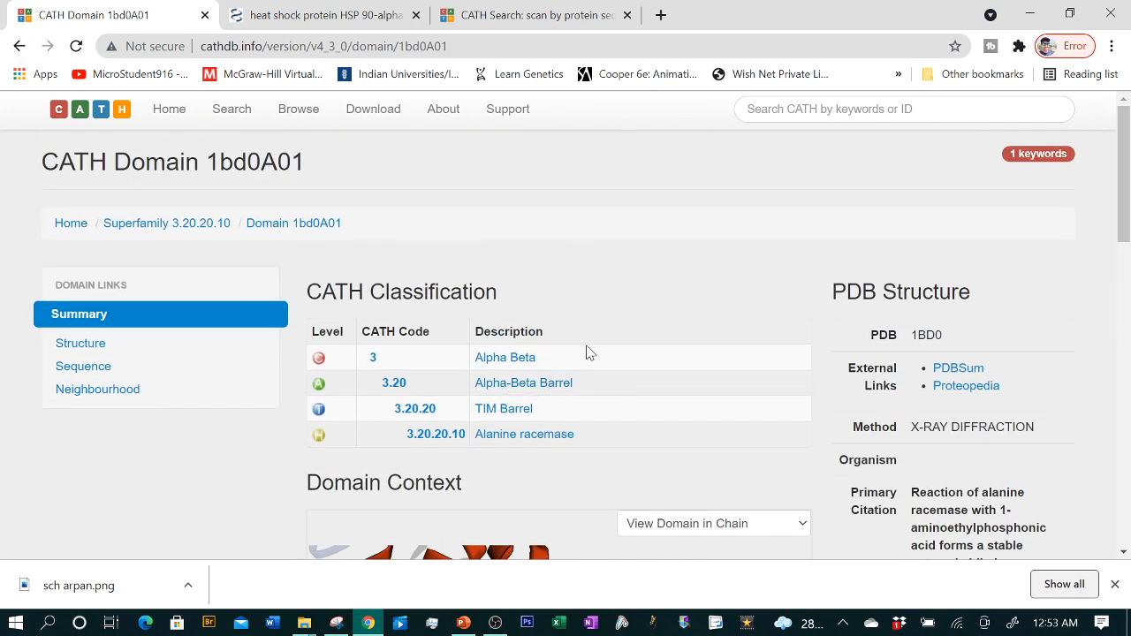
Switch from Chrome back to the cath deck on slide 13 in PowerPoint.
scroll("down", 3)
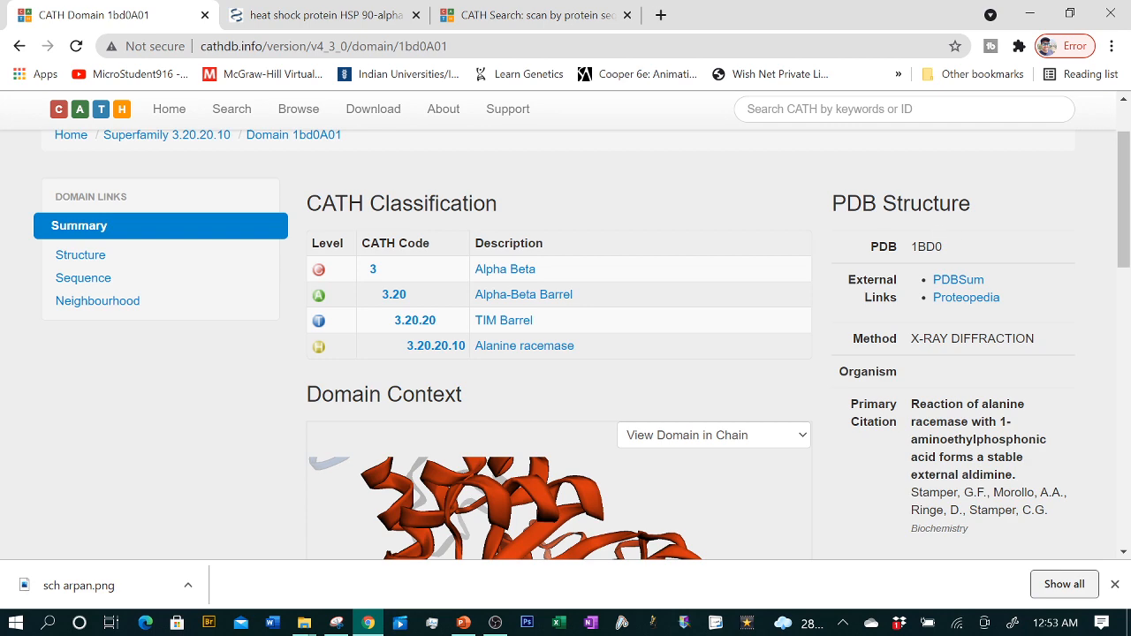
scroll("down", 3)
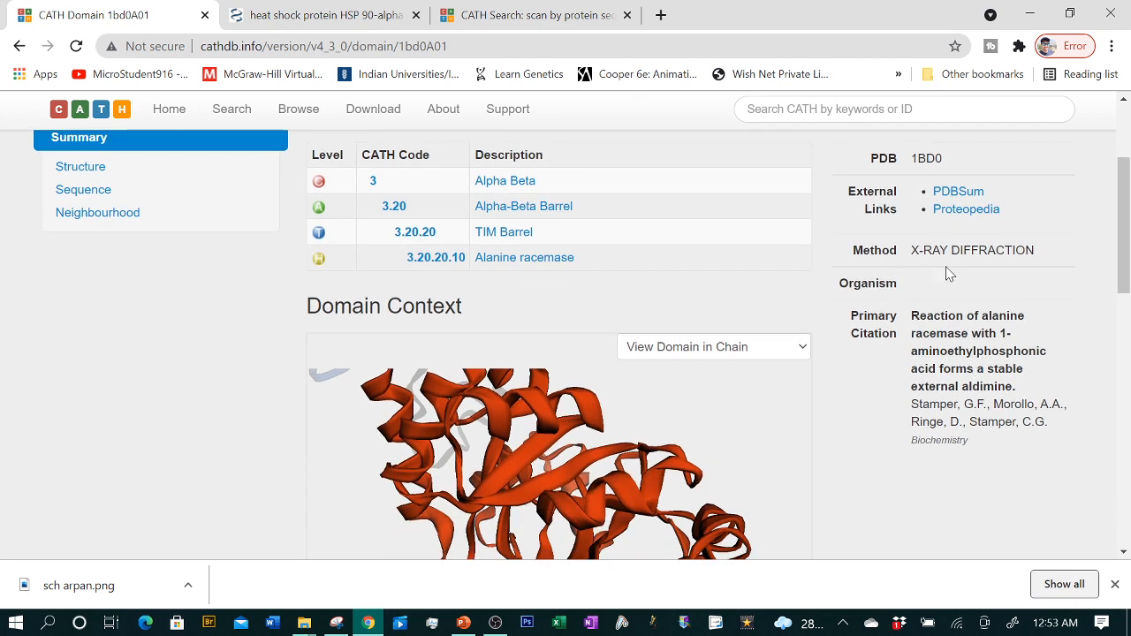
scroll("up", 3)
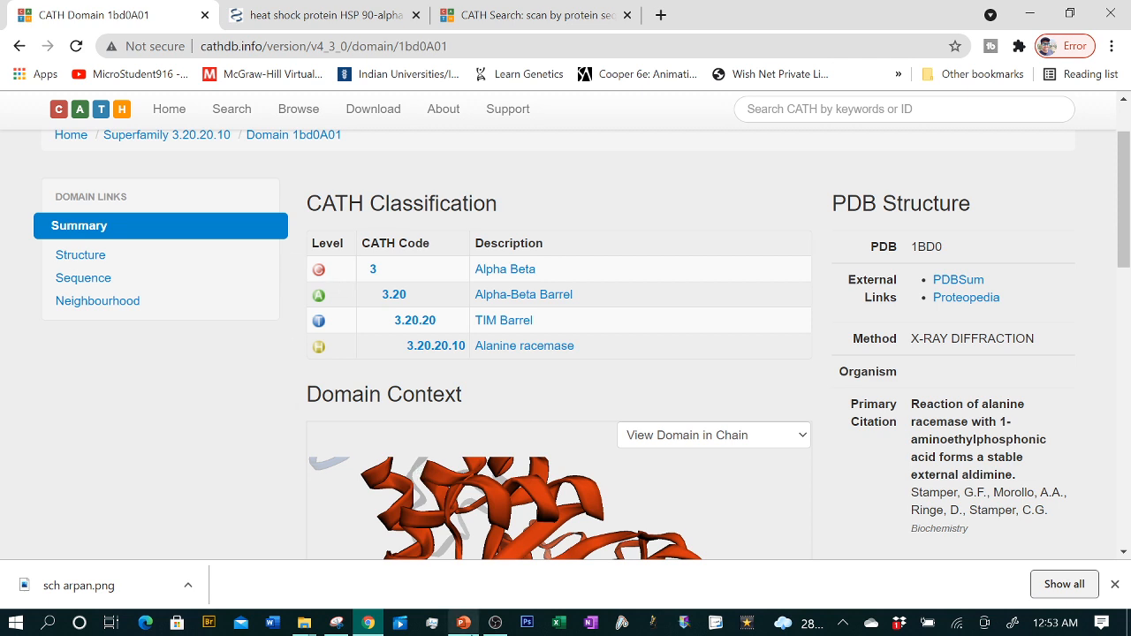
mouse_move(463, 623)
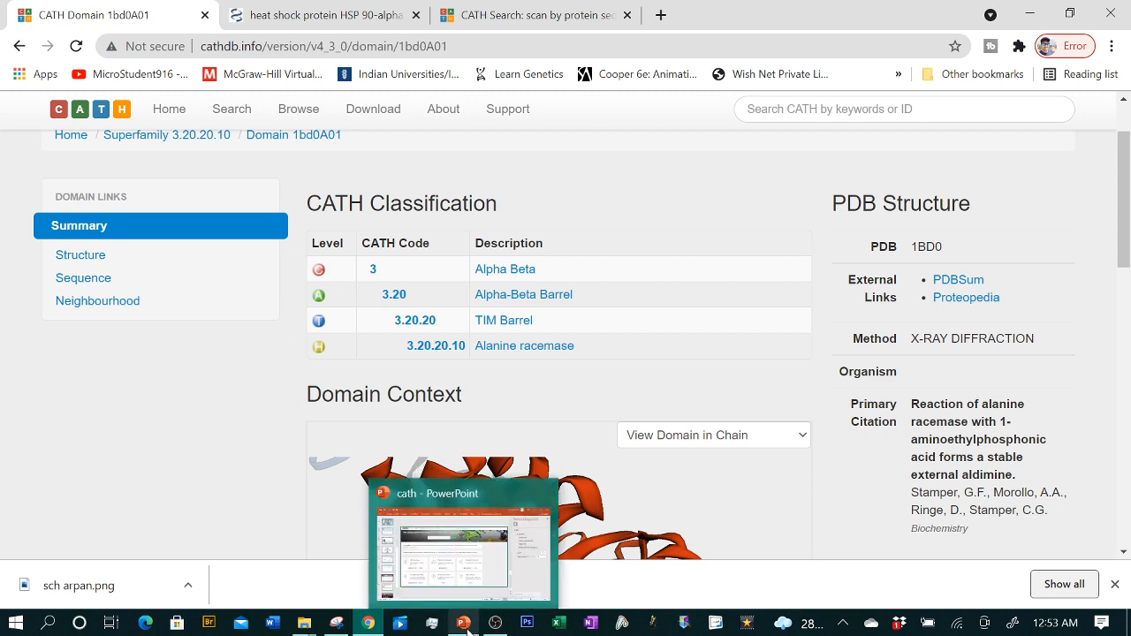
mouse_move(726, 415)
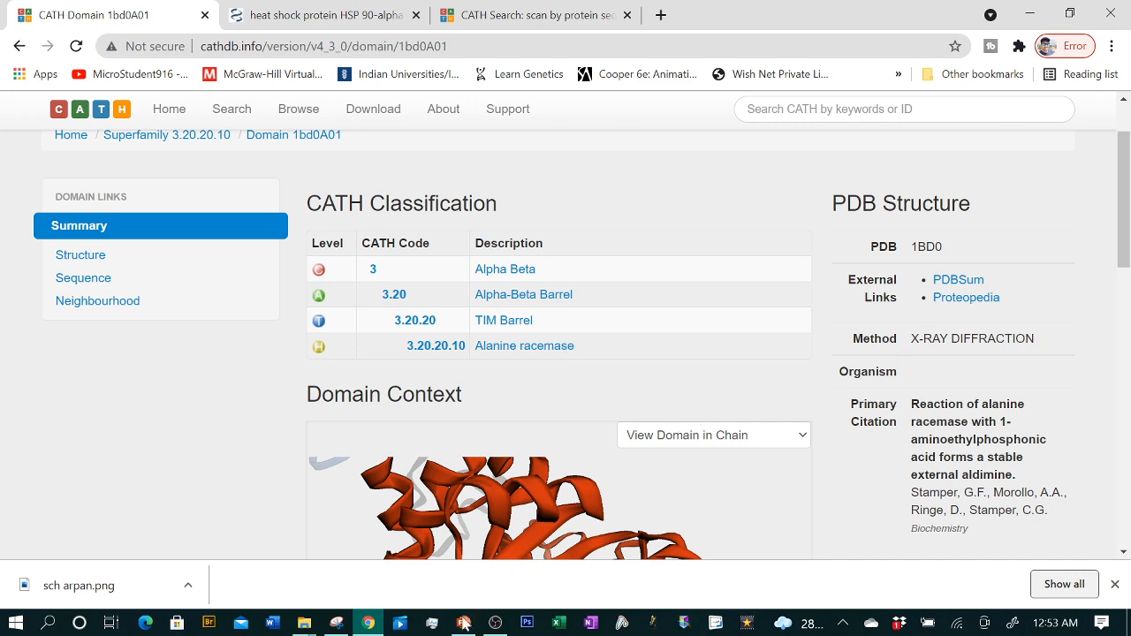
left_click(462, 623)
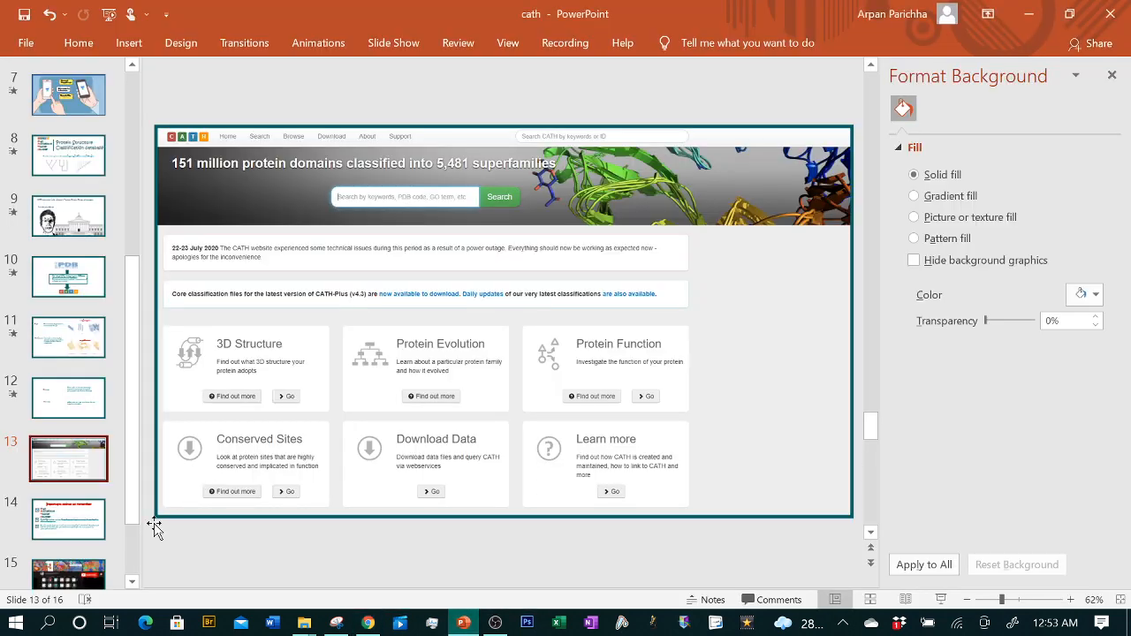